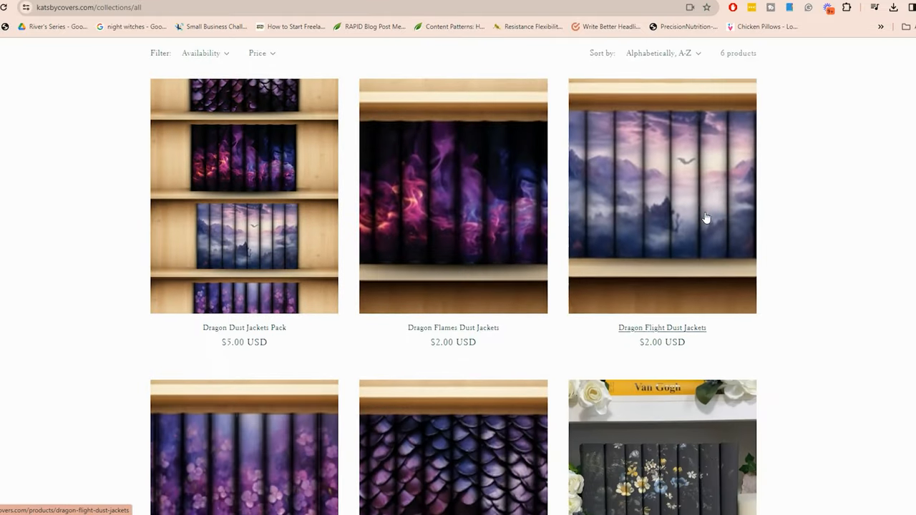
Create a new blank design at the recent custom size 22 × 9.5 in.
{"action": "left_click", "coordinate": [93, 8]}
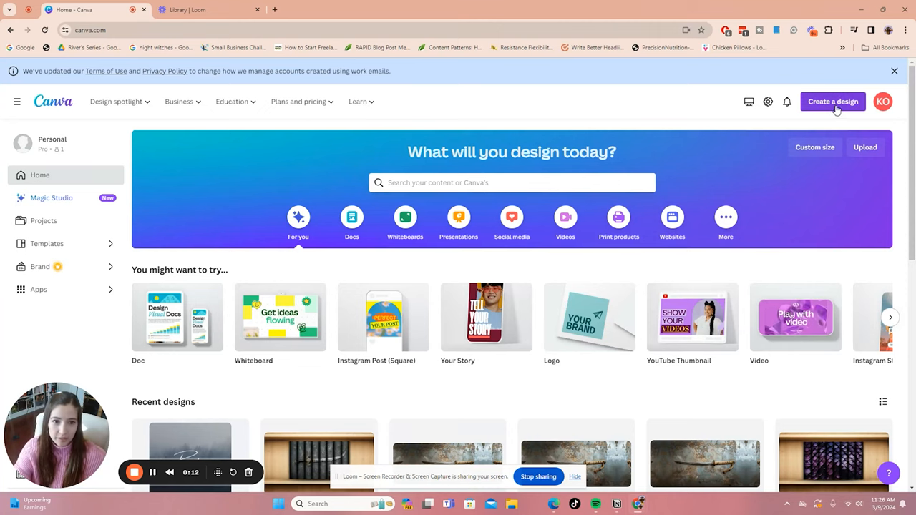
{"action": "left_click", "coordinate": [832, 100]}
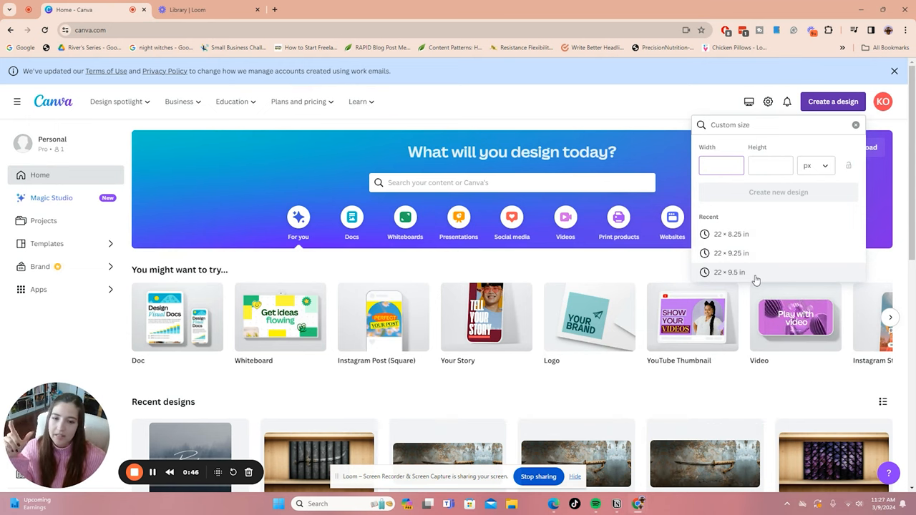
{"action": "left_click", "coordinate": [727, 272]}
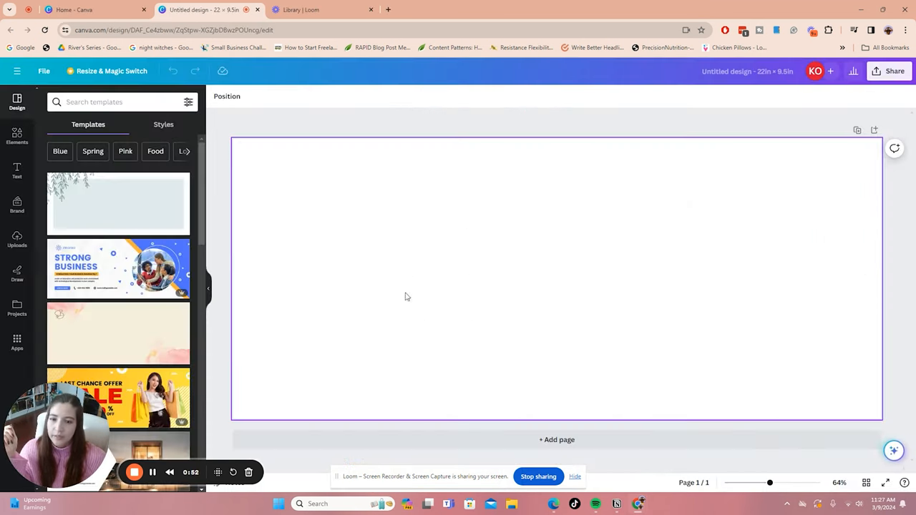
{"action": "mouse_move", "coordinate": [732, 337]}
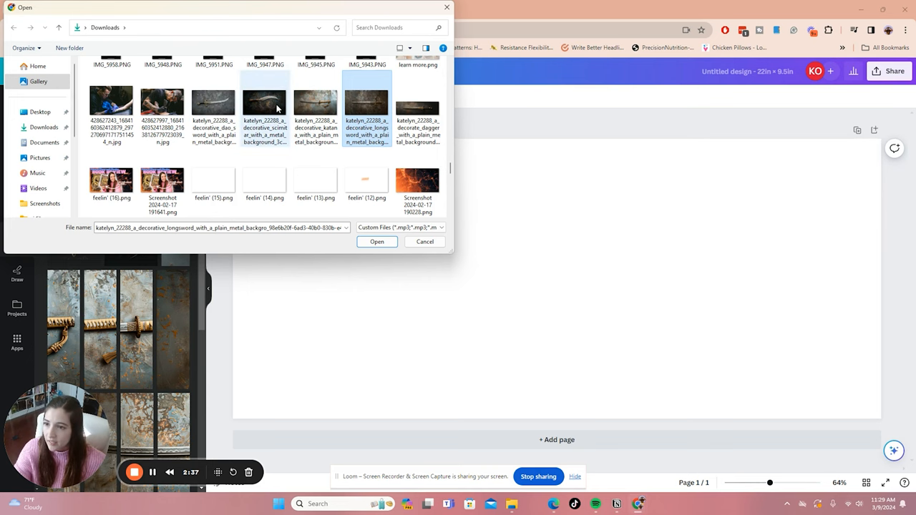
Upload the scimitar image from Downloads and add it to the page.
{"action": "left_click", "coordinate": [264, 100]}
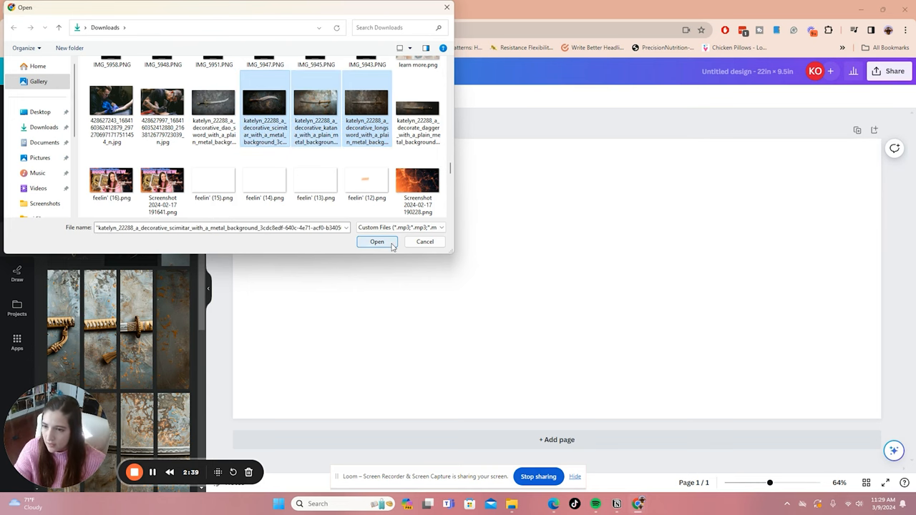
{"action": "left_click", "coordinate": [376, 240]}
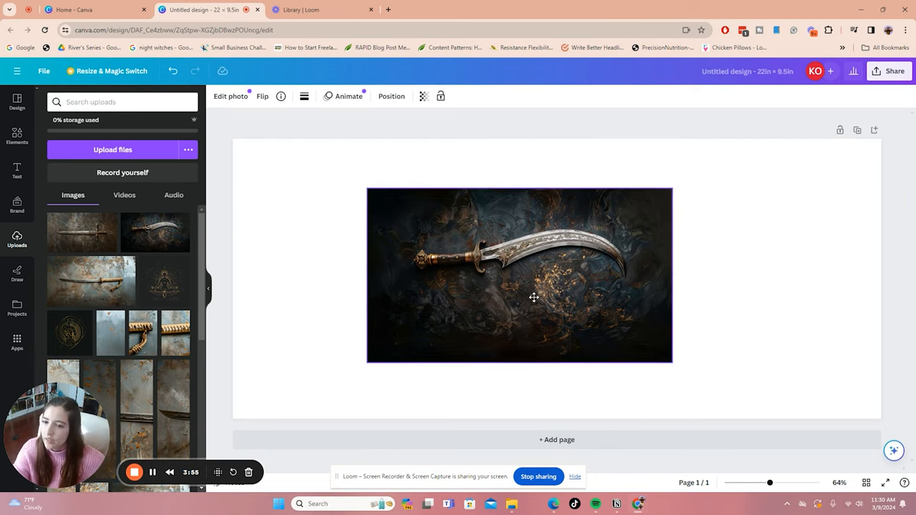
Enlarge the sword image by its corner handle until it spans the page height.
{"action": "left_click", "coordinate": [520, 275]}
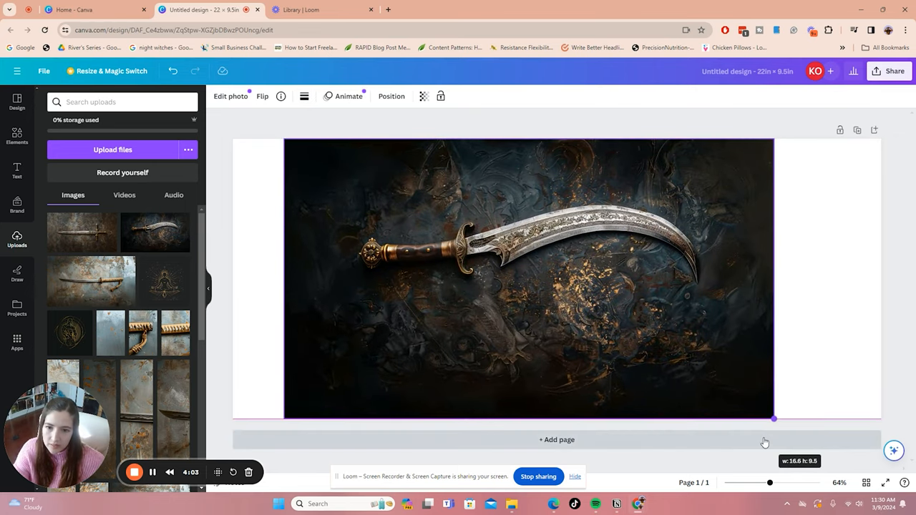
{"action": "left_click", "coordinate": [528, 279]}
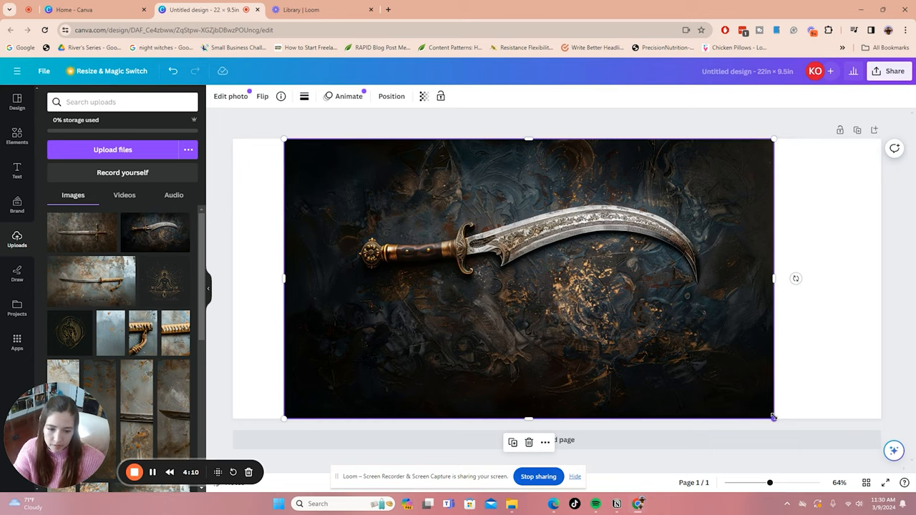
{"action": "left_click_drag", "start_coordinate": [773, 418], "coordinate": [838, 455]}
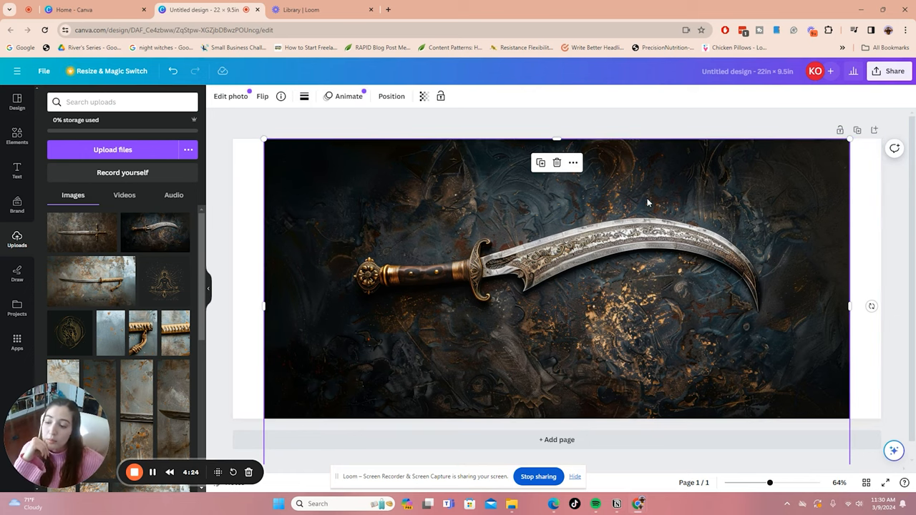
{"action": "mouse_move", "coordinate": [355, 200]}
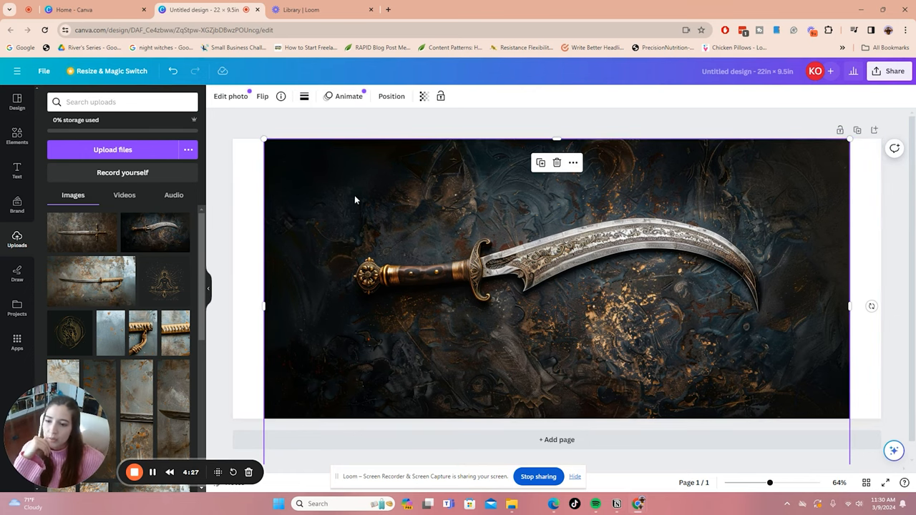
{"action": "mouse_move", "coordinate": [407, 402]}
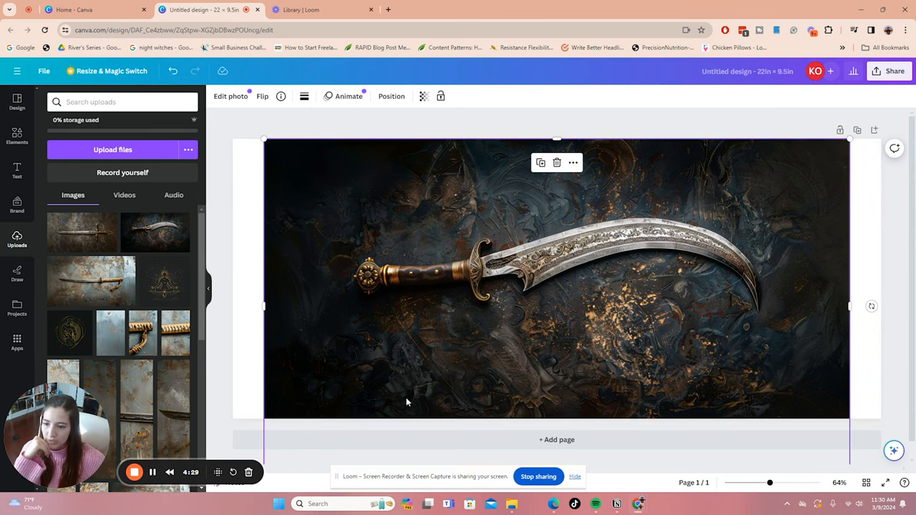
{"action": "mouse_move", "coordinate": [499, 418]}
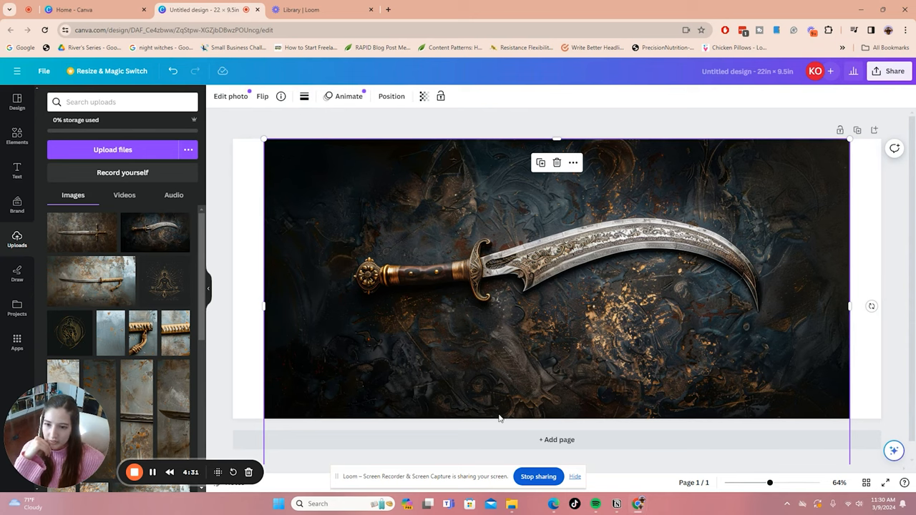
{"action": "mouse_move", "coordinate": [721, 231]}
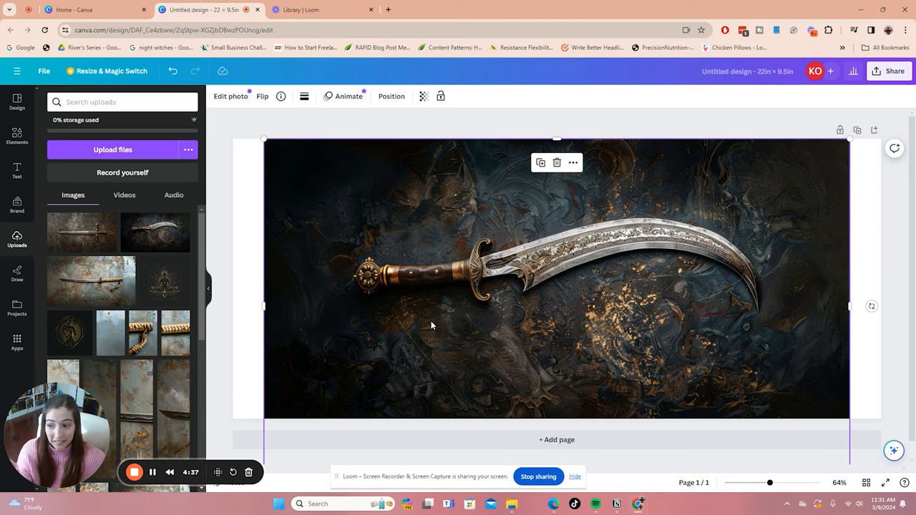
{"action": "mouse_move", "coordinate": [541, 387]}
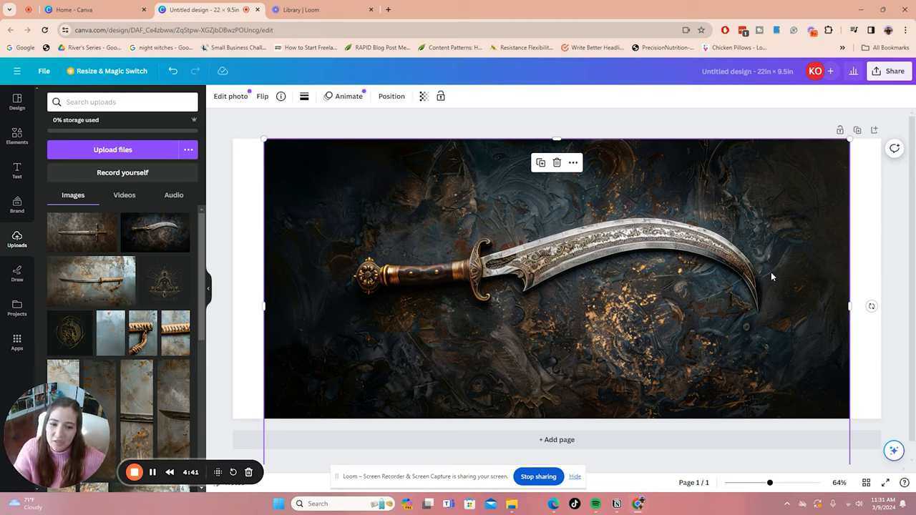
{"action": "mouse_move", "coordinate": [532, 246]}
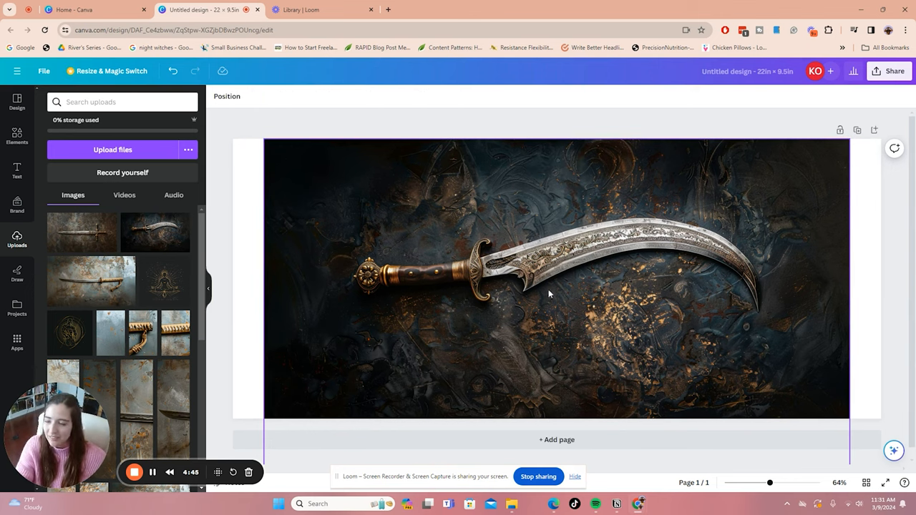
Stretch the sword image sideways so it overhangs both left and right page edges.
{"action": "left_click", "coordinate": [550, 293]}
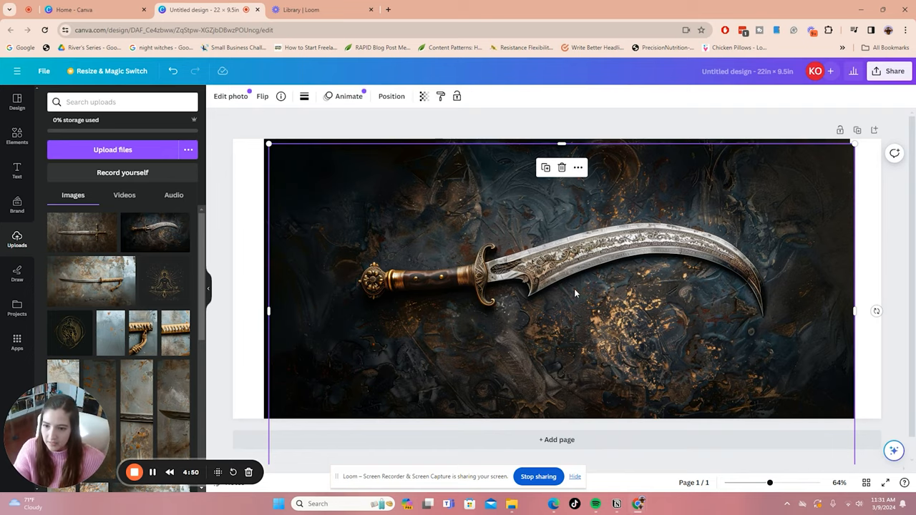
{"action": "left_click", "coordinate": [262, 96]}
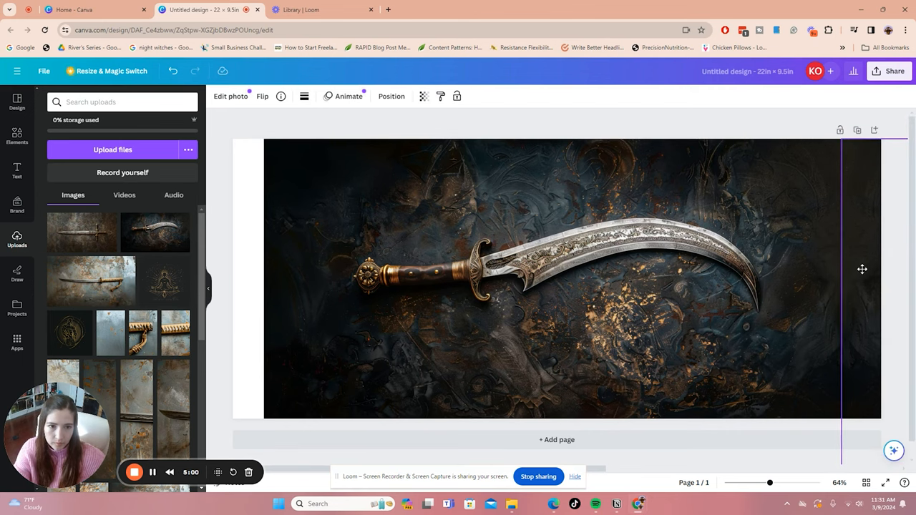
{"action": "left_click", "coordinate": [556, 279]}
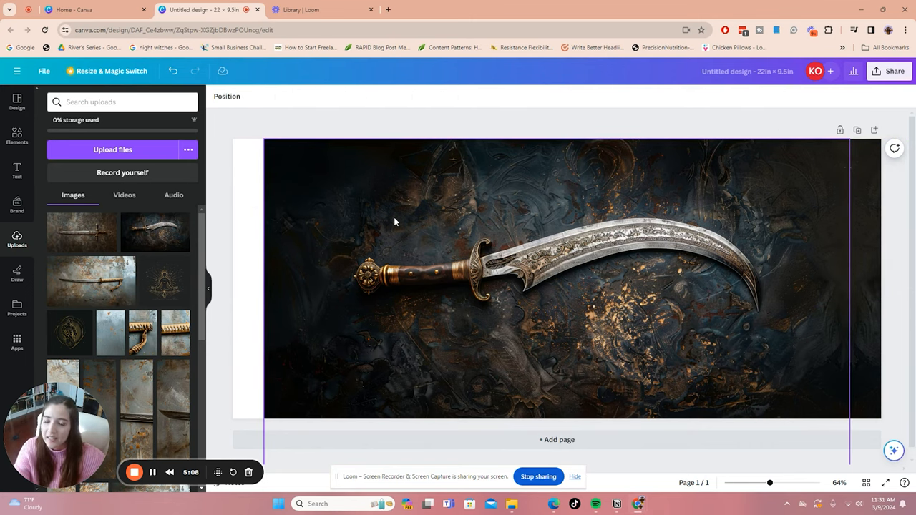
{"action": "left_click", "coordinate": [558, 279]}
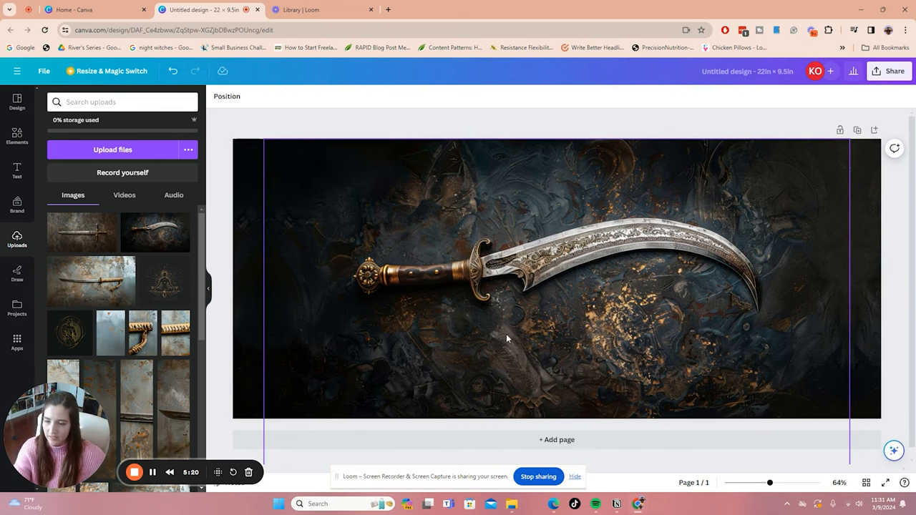
{"action": "mouse_move", "coordinate": [767, 386]}
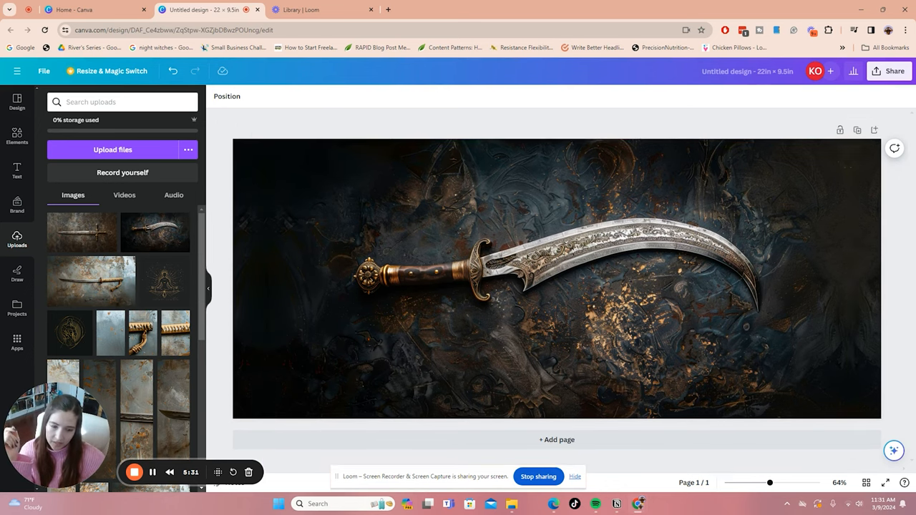
{"action": "mouse_move", "coordinate": [223, 189]}
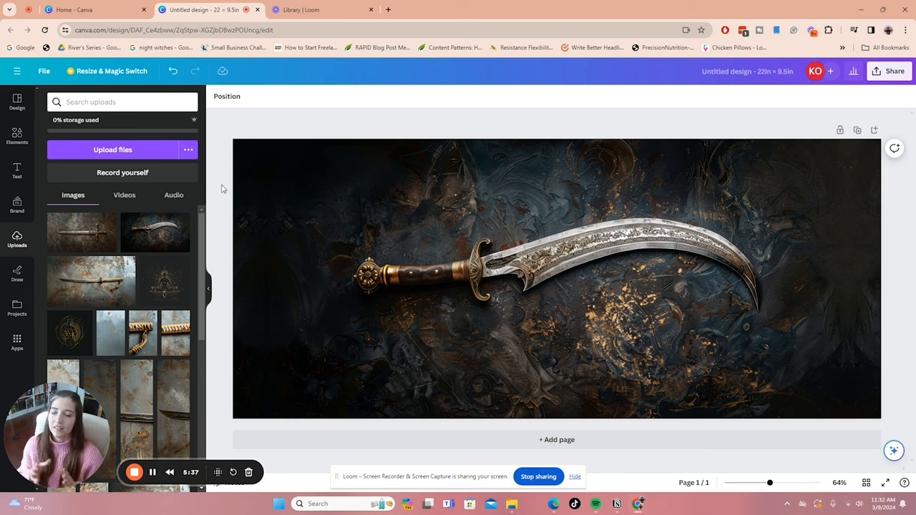
{"action": "mouse_move", "coordinate": [540, 135]}
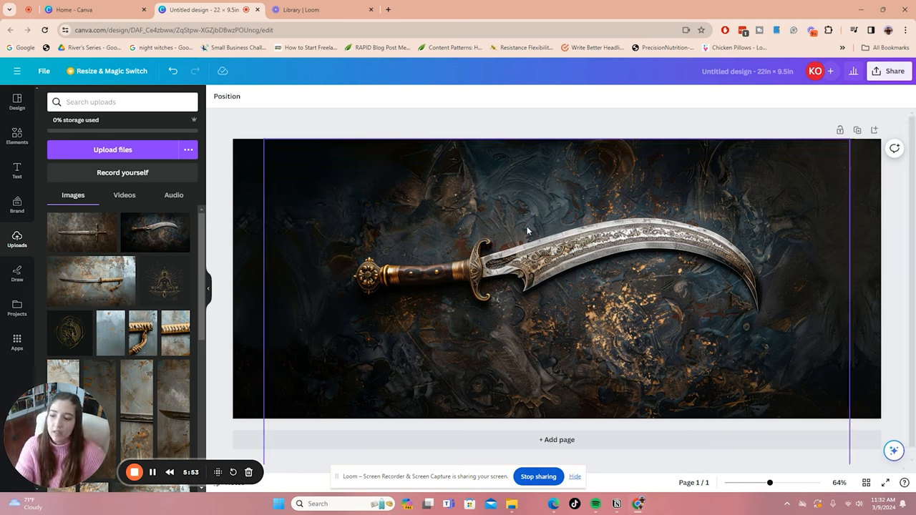
{"action": "mouse_move", "coordinate": [535, 204]}
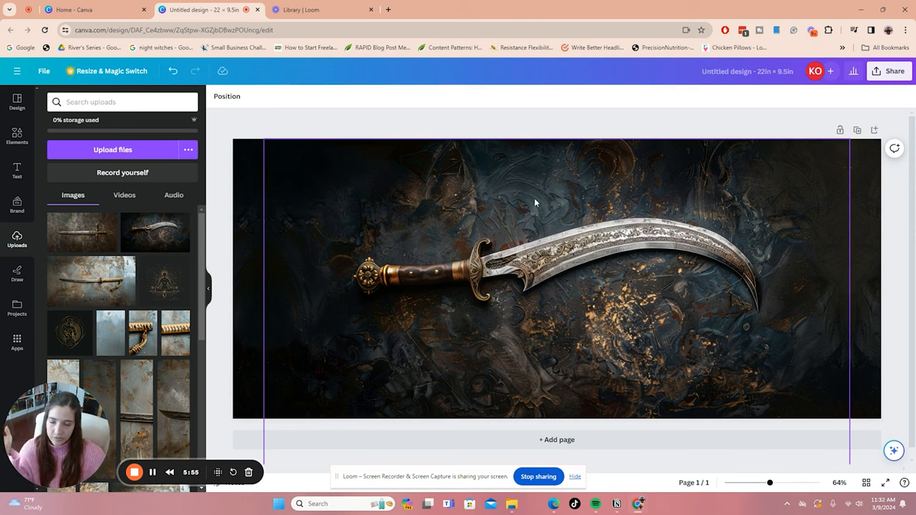
{"action": "mouse_move", "coordinate": [601, 203]}
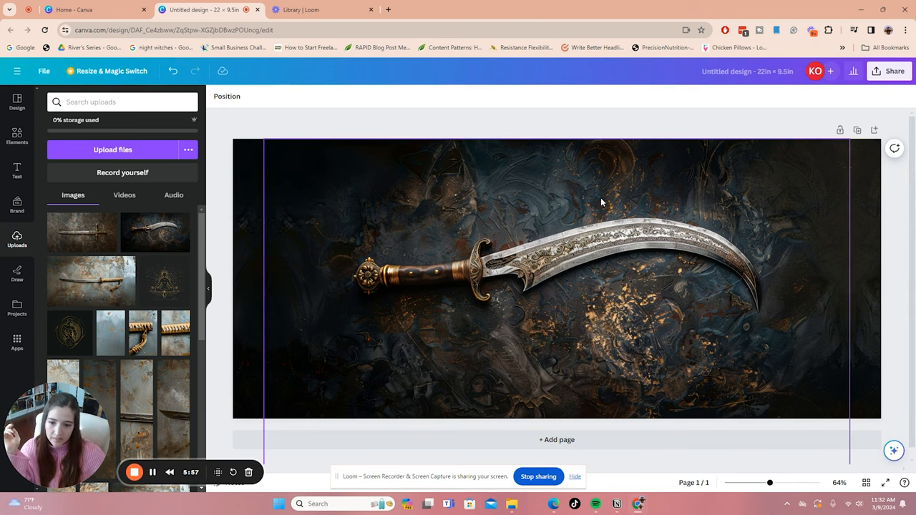
{"action": "mouse_move", "coordinate": [608, 352]}
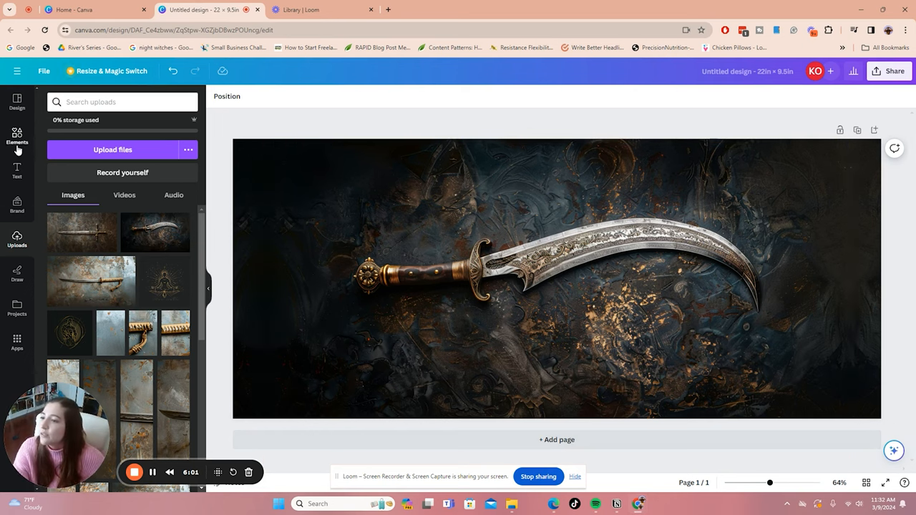
Add a tan rectangle, stretch it to full page height and narrow its width to a 1-inch spine strip.
{"action": "left_click", "coordinate": [18, 136]}
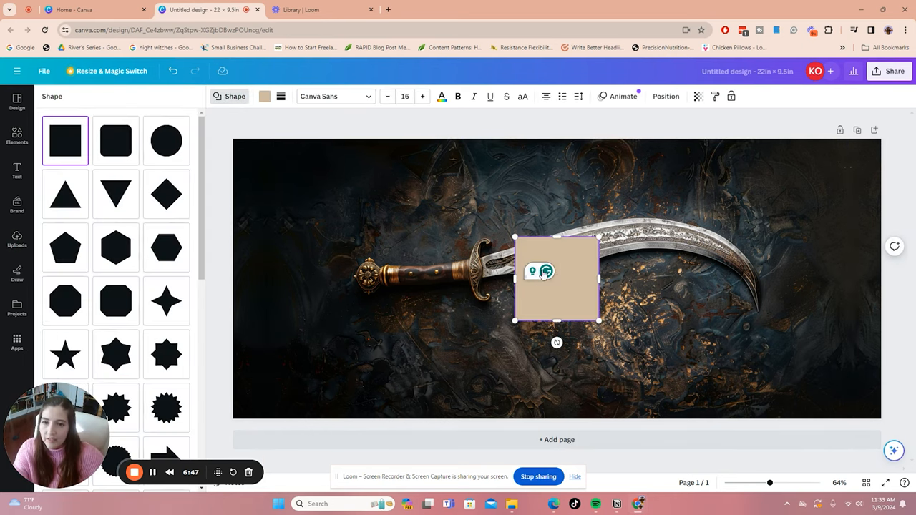
{"action": "left_click", "coordinate": [664, 96]}
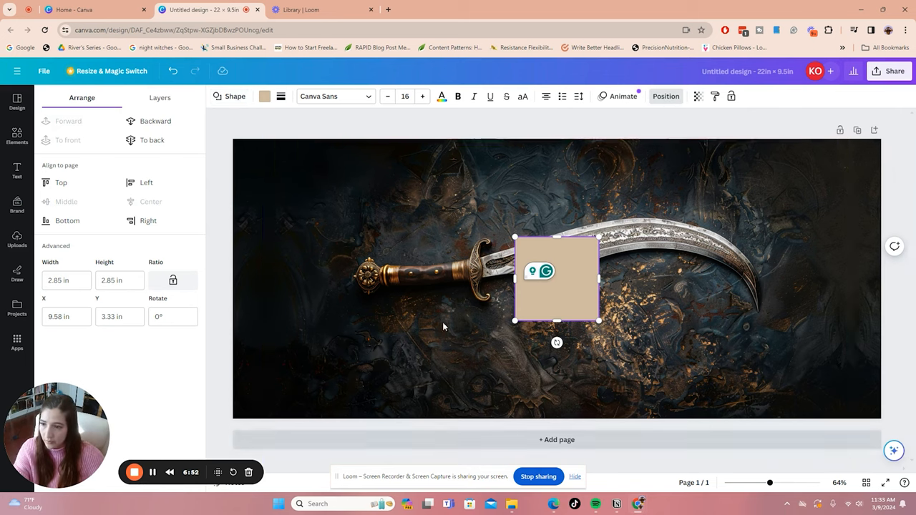
{"action": "left_click", "coordinate": [120, 279]}
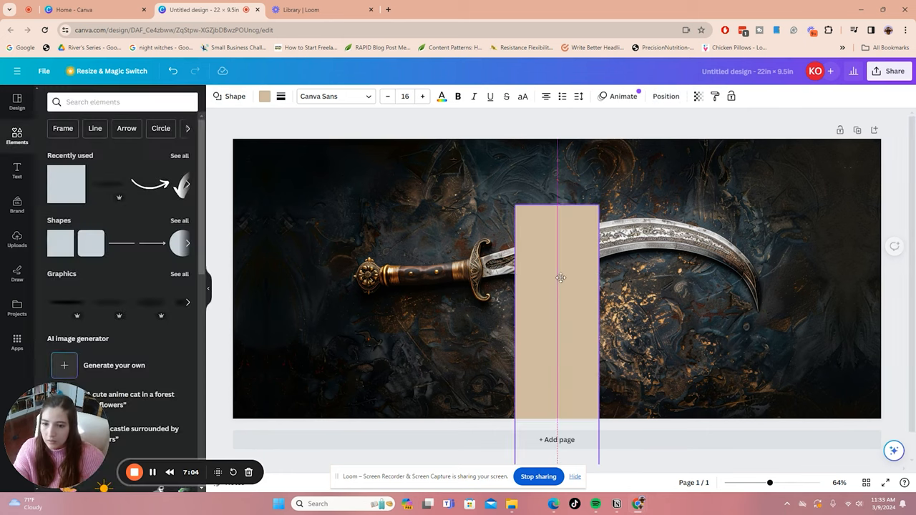
{"action": "left_click_drag", "start_coordinate": [561, 278], "coordinate": [561, 222]}
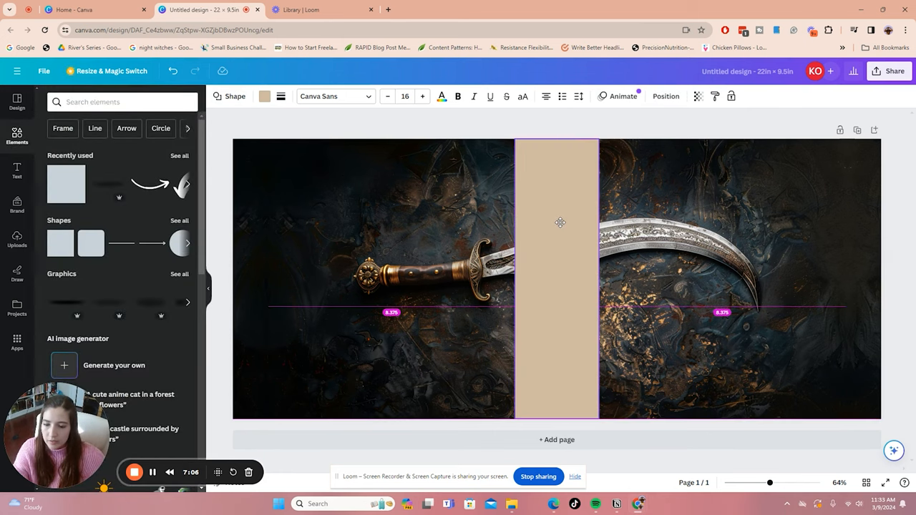
{"action": "left_click", "coordinate": [558, 222]}
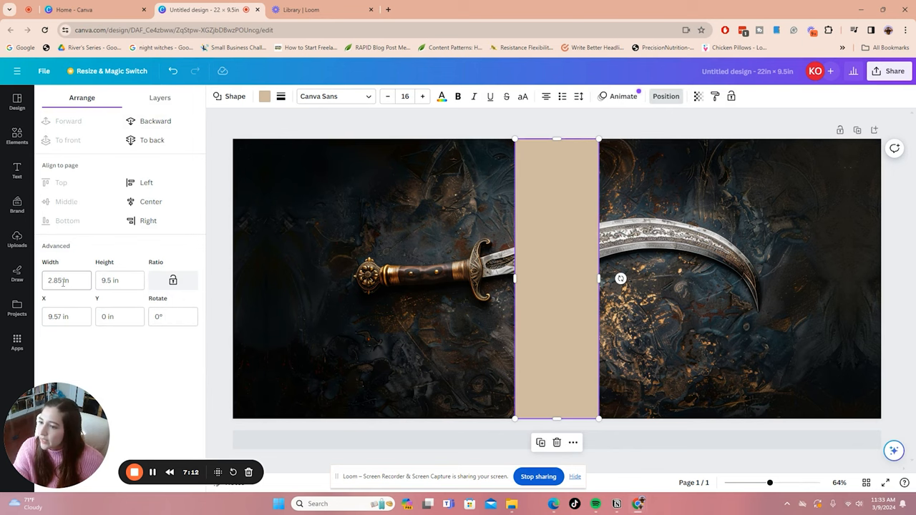
{"action": "type", "text": "1"}
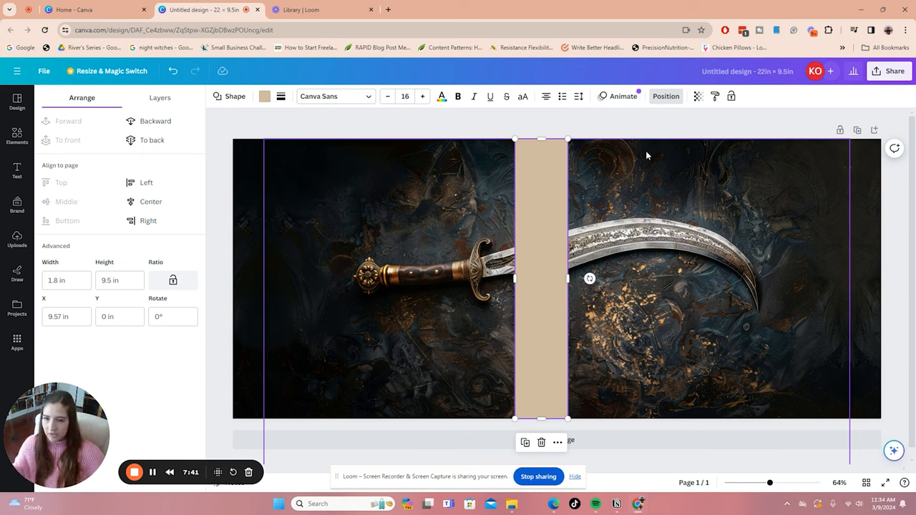
{"action": "mouse_move", "coordinate": [629, 178]}
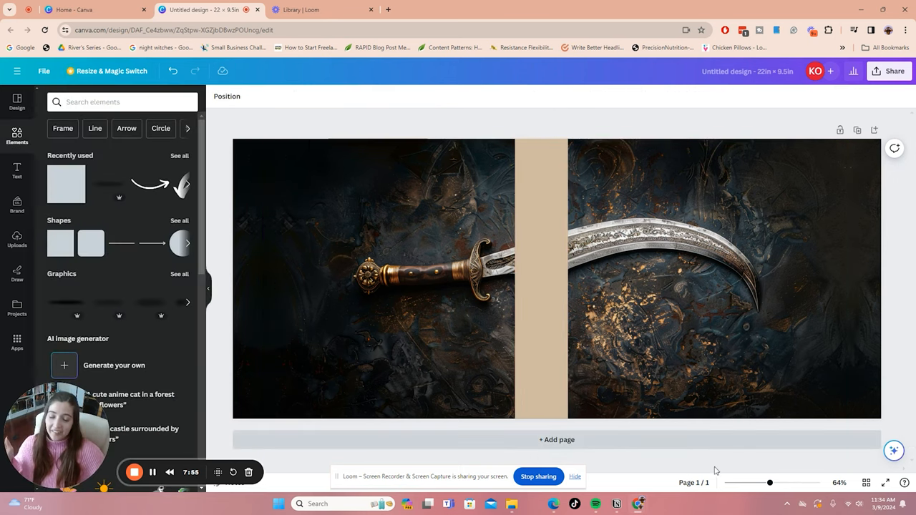
{"action": "mouse_move", "coordinate": [546, 449]}
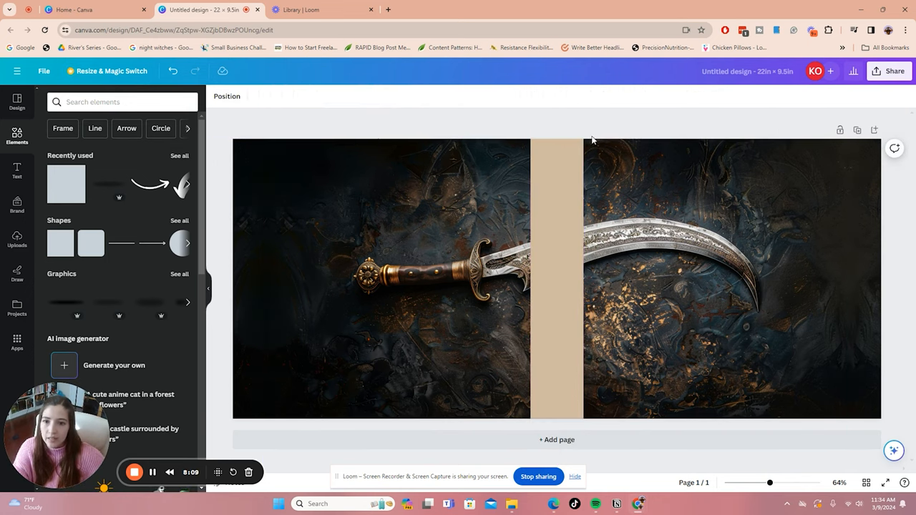
Scroll down to the duplicated second page below page 1.
{"action": "scroll", "scroll_direction": "down", "scroll_amount": 3}
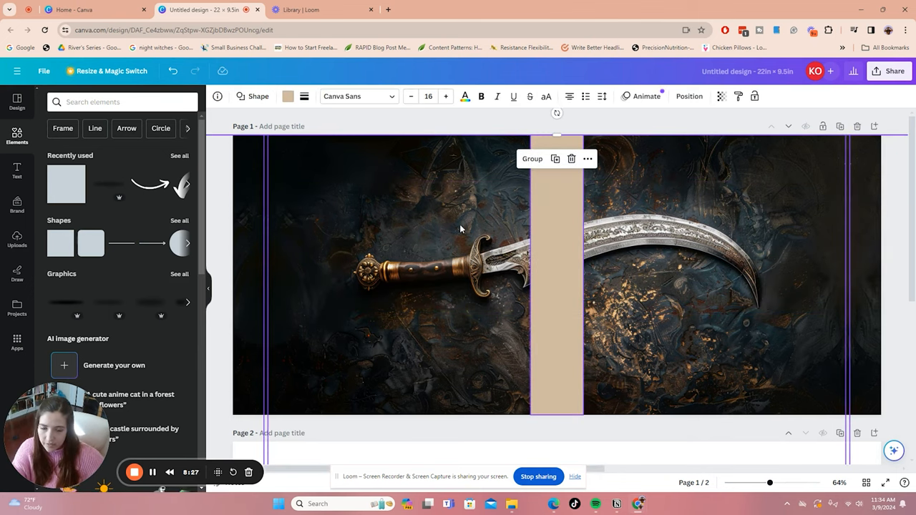
{"action": "mouse_move", "coordinate": [586, 207]}
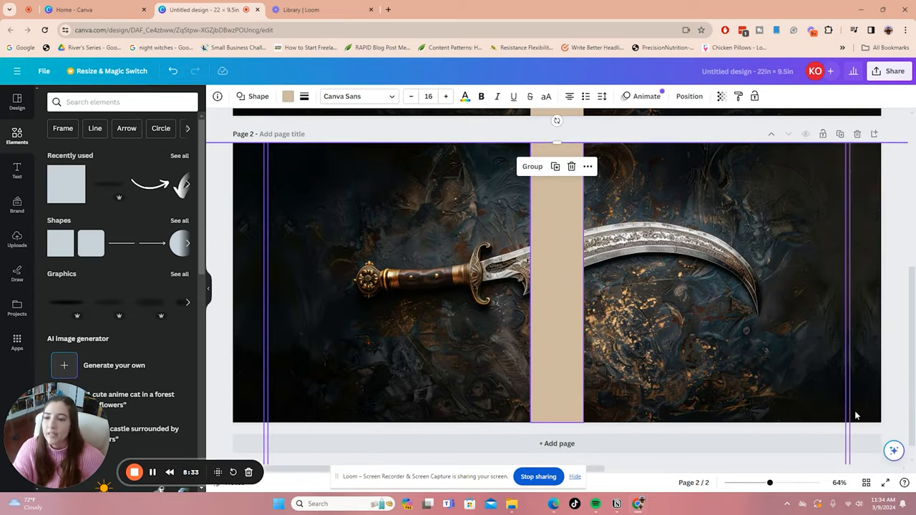
{"action": "mouse_move", "coordinate": [432, 277]}
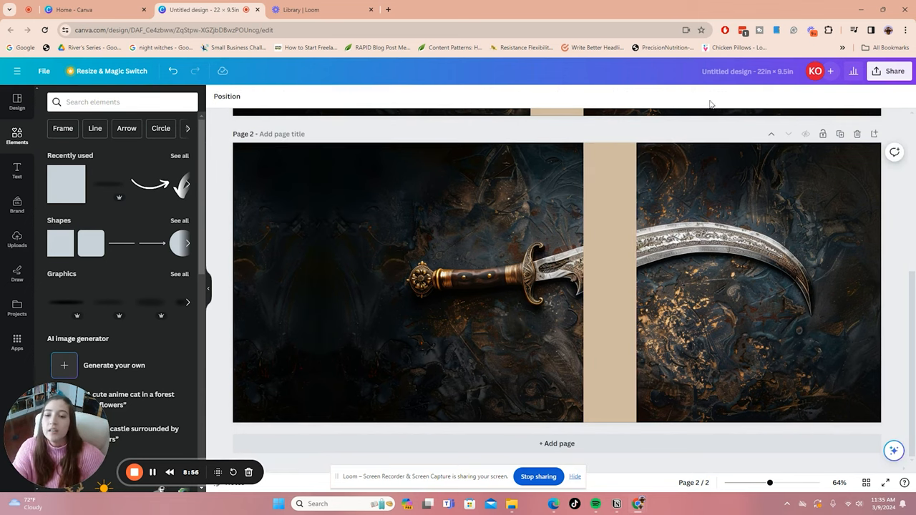
Select page 2's spine strip and left image slice to move the cut position.
{"action": "left_click", "coordinate": [610, 282]}
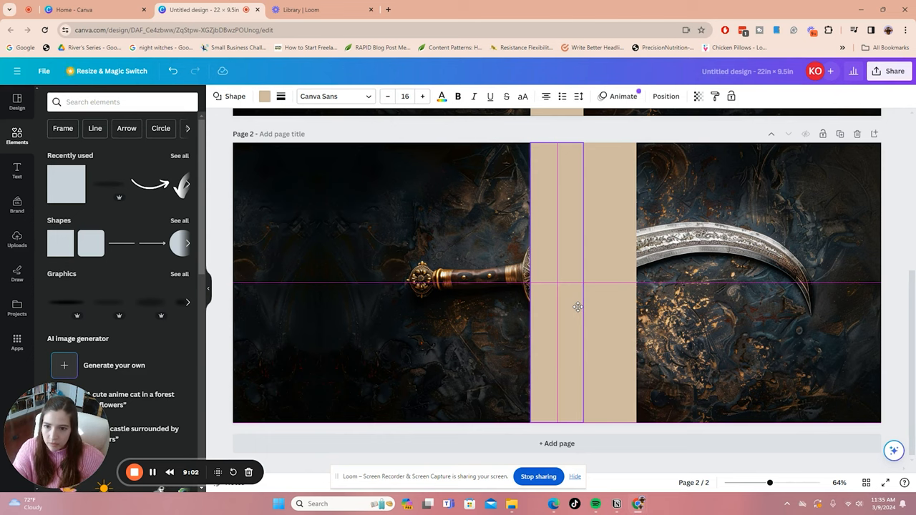
{"action": "left_click", "coordinate": [572, 286]}
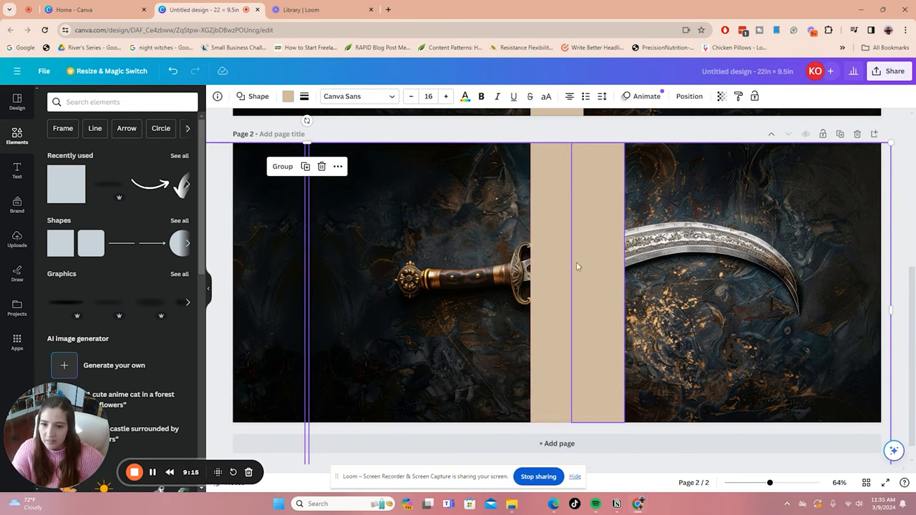
{"action": "mouse_move", "coordinate": [641, 290]}
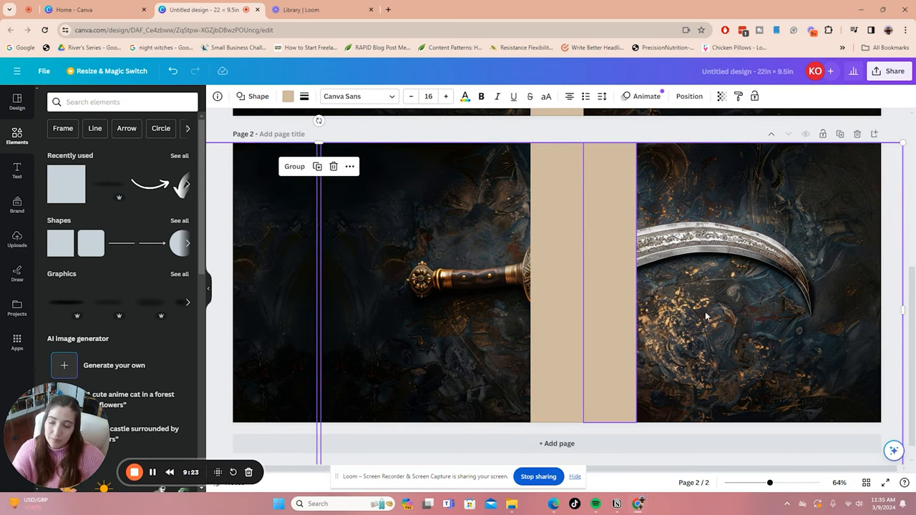
{"action": "mouse_move", "coordinate": [629, 155]}
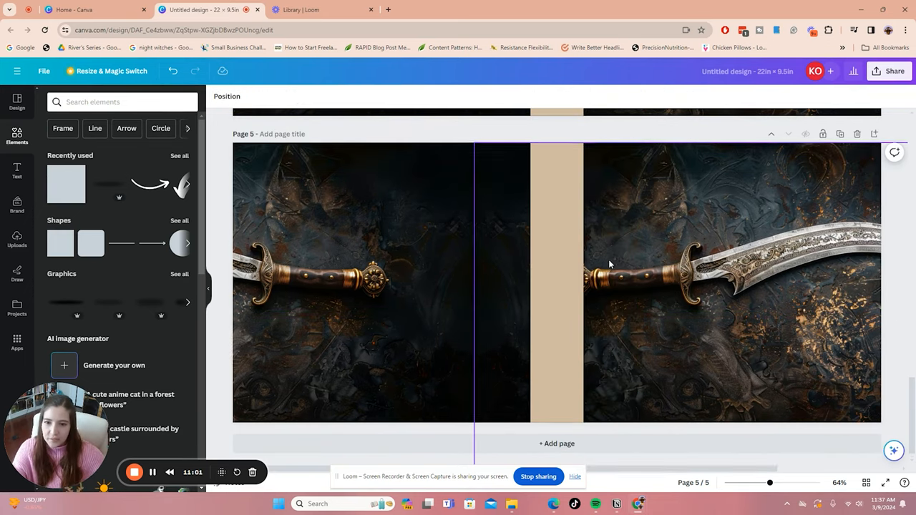
{"action": "mouse_move", "coordinate": [593, 295]}
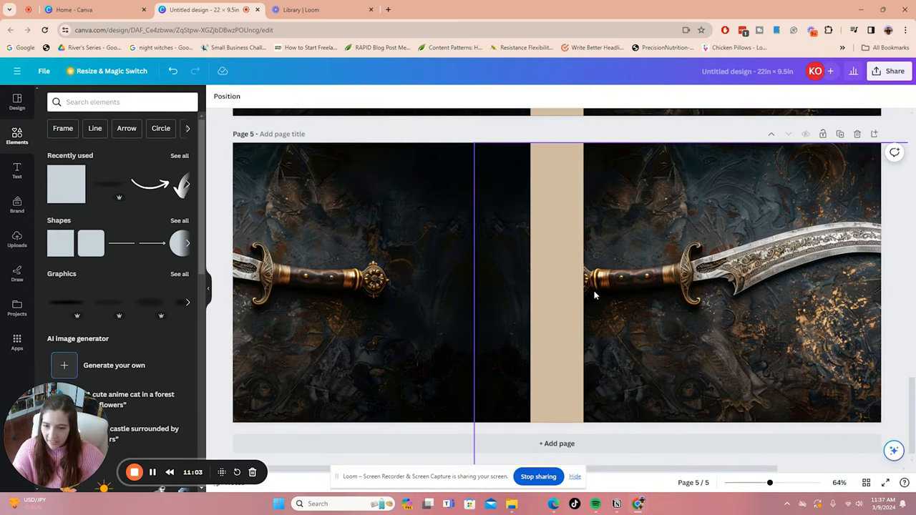
{"action": "mouse_move", "coordinate": [509, 292]}
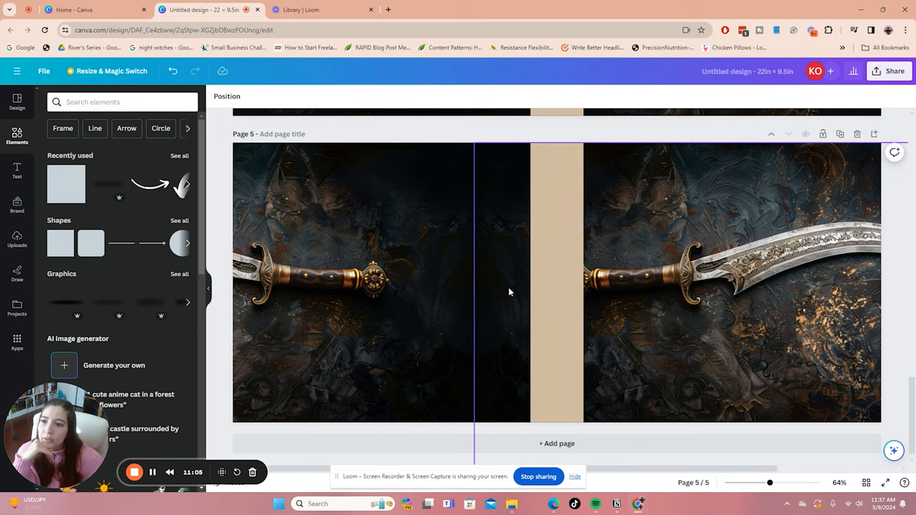
{"action": "mouse_move", "coordinate": [512, 181]}
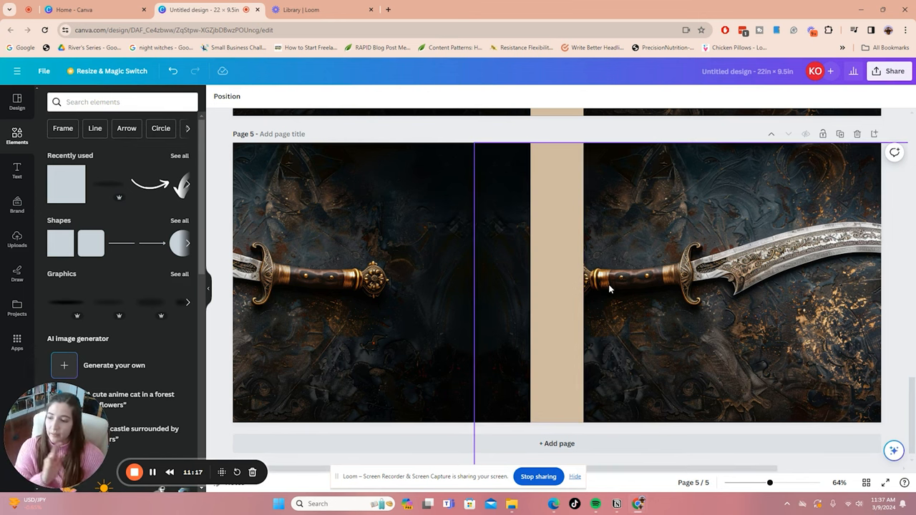
Scroll through page 5 to review its sliced sword layout.
{"action": "scroll", "scroll_direction": "down", "scroll_amount": 3}
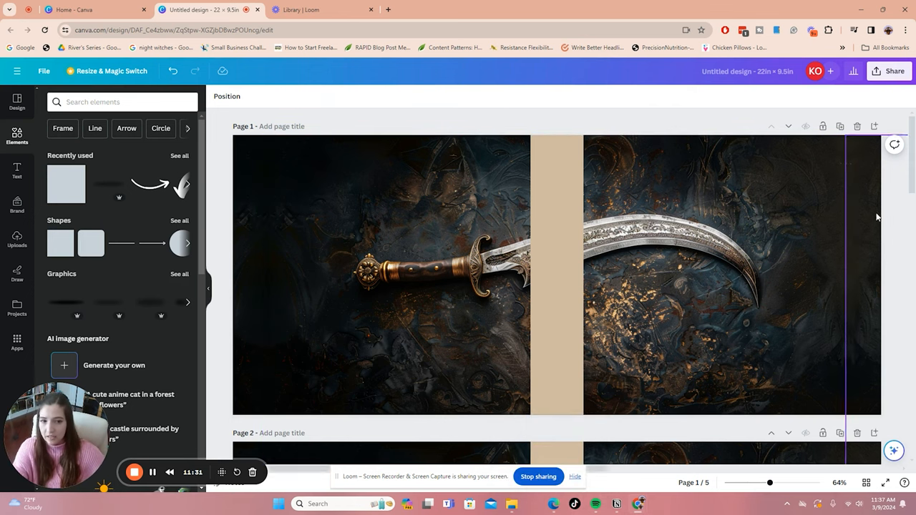
Duplicate the layout as page 6 and shift its spine strip further right to the next cut.
{"action": "left_click", "coordinate": [557, 279]}
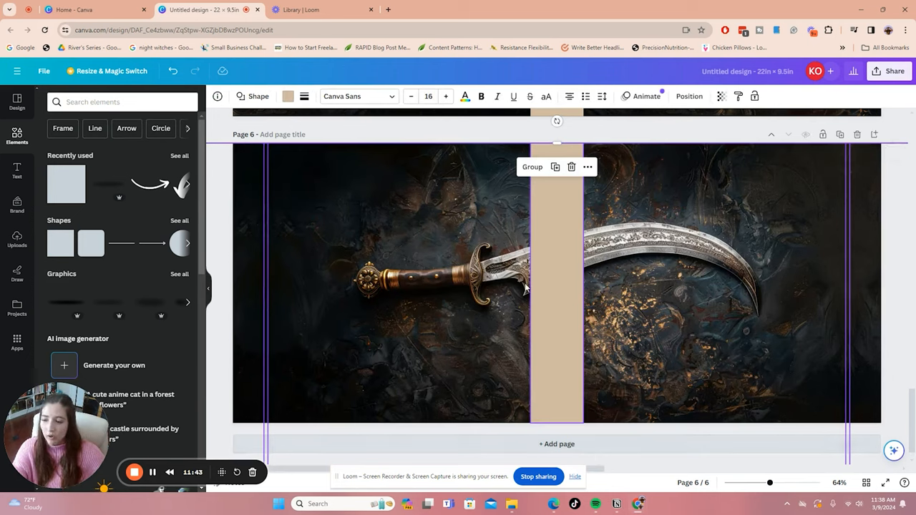
{"action": "mouse_move", "coordinate": [424, 320]}
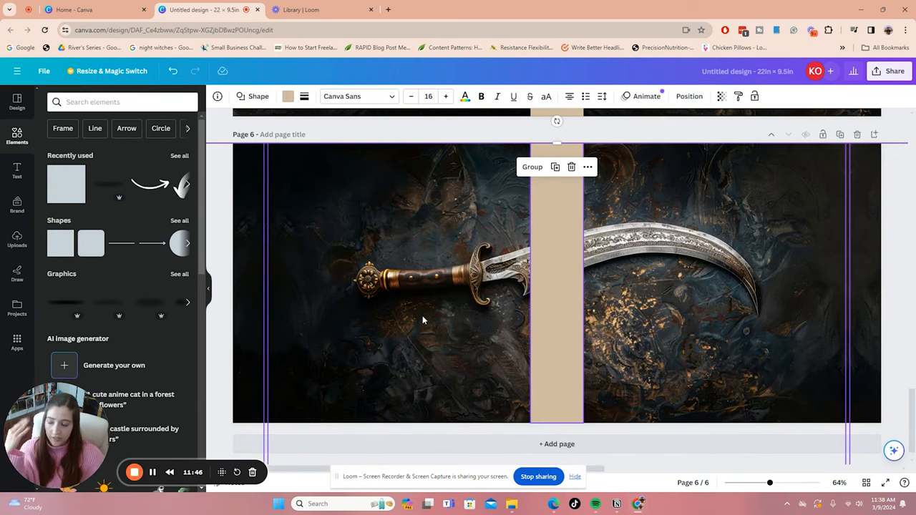
{"action": "mouse_move", "coordinate": [404, 315]}
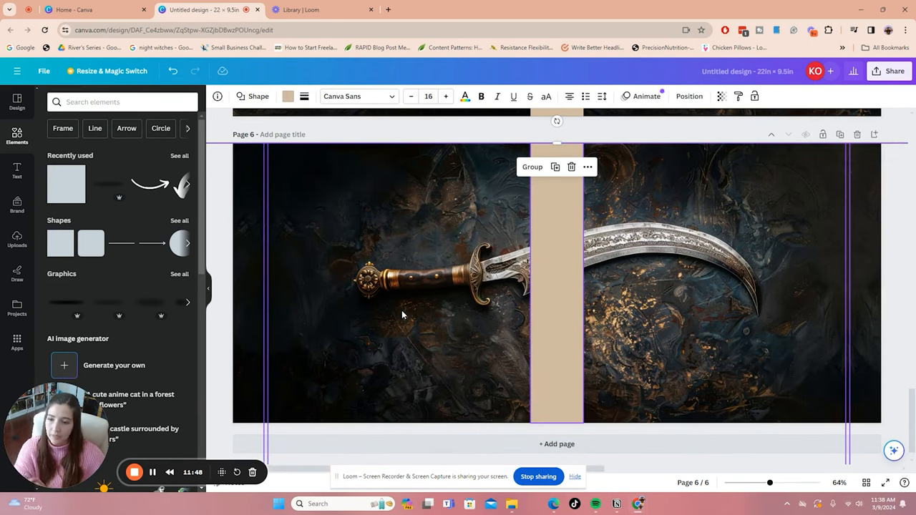
{"action": "mouse_move", "coordinate": [441, 320]}
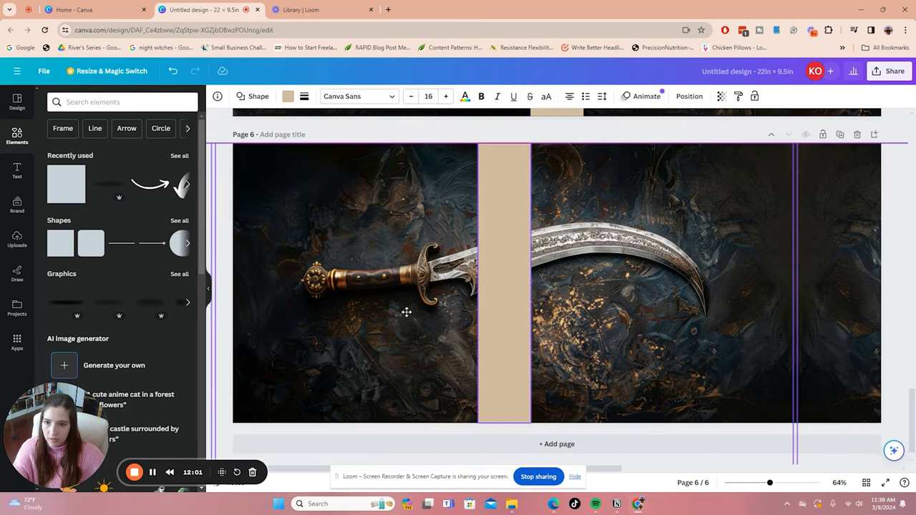
{"action": "left_click", "coordinate": [503, 284]}
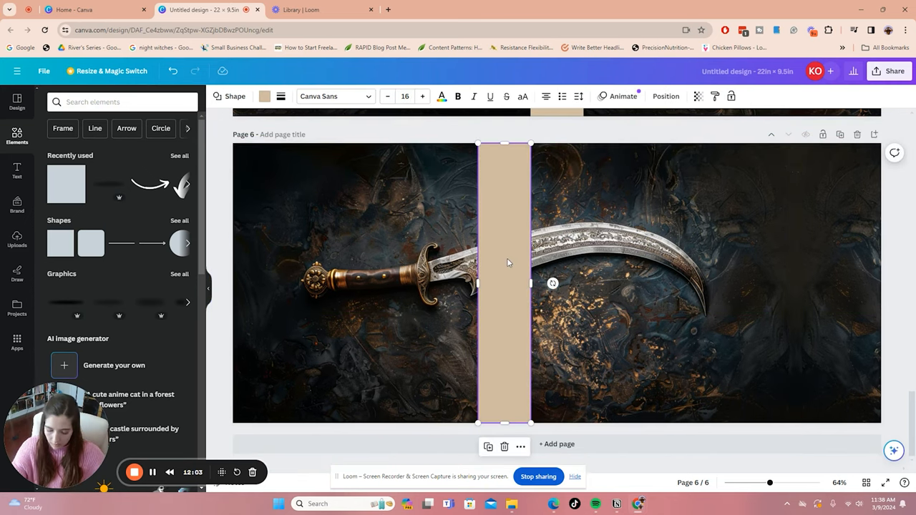
{"action": "left_click_drag", "start_coordinate": [529, 283], "coordinate": [584, 283]}
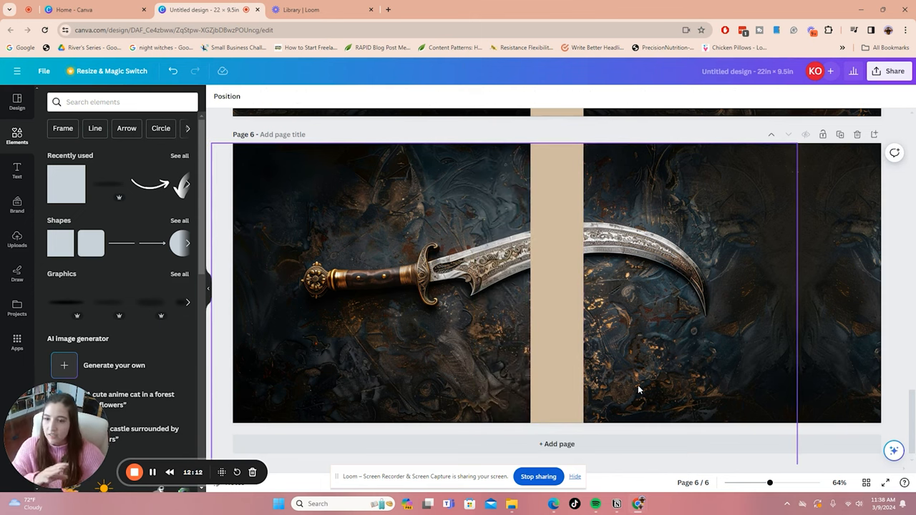
{"action": "mouse_move", "coordinate": [484, 292]}
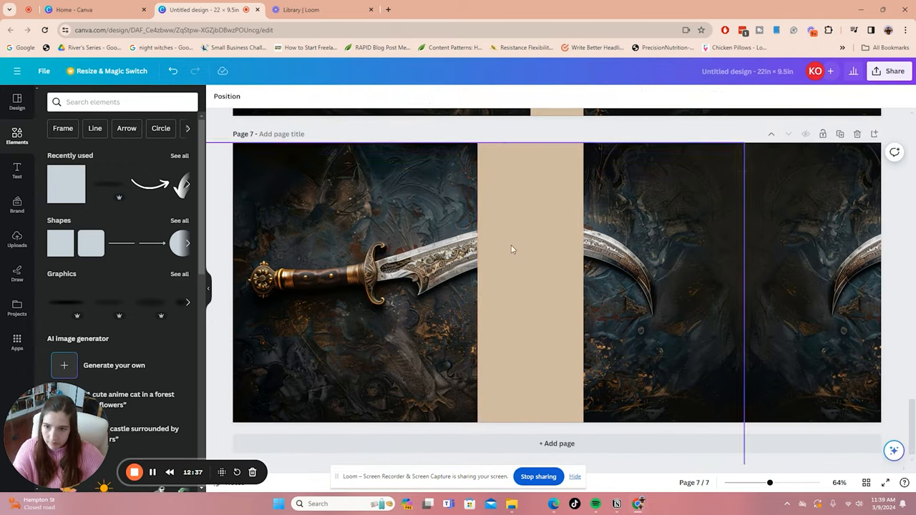
{"action": "left_click", "coordinate": [529, 286]}
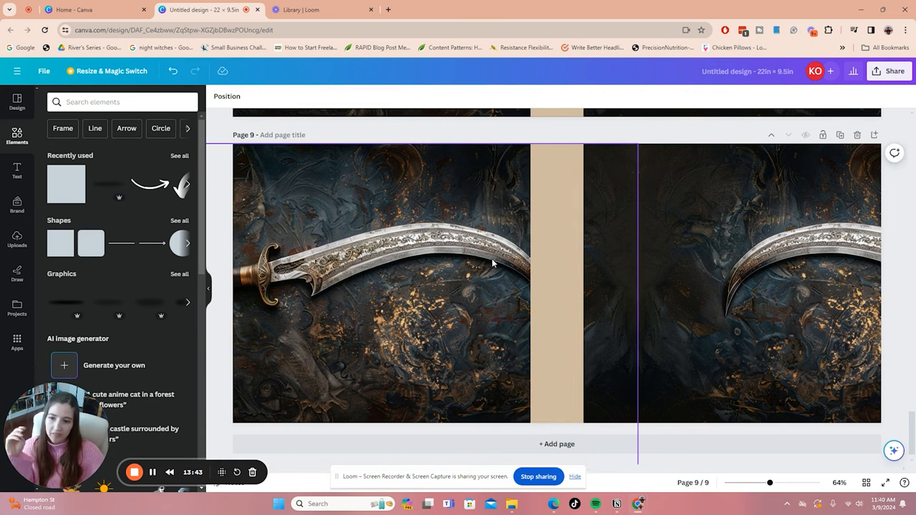
{"action": "mouse_move", "coordinate": [584, 326]}
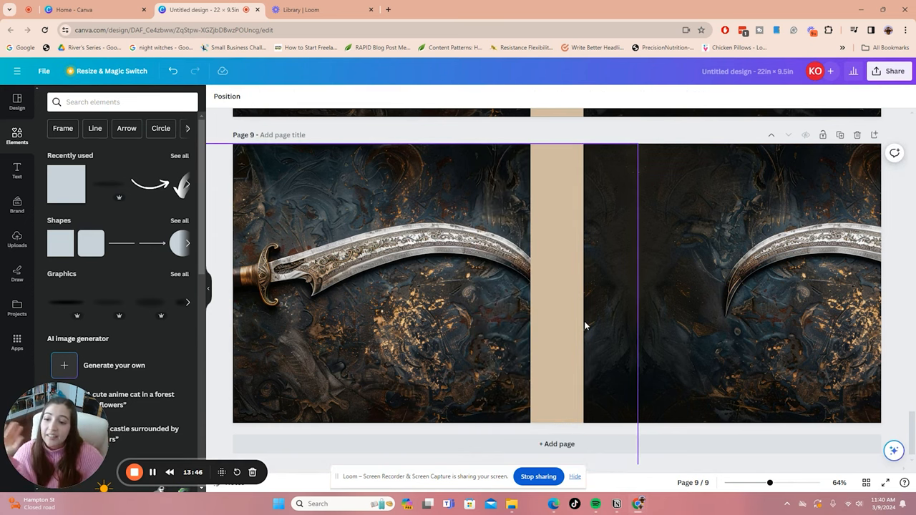
Give page 9's spine strip a transparent fill and no border.
{"action": "left_click", "coordinate": [557, 286]}
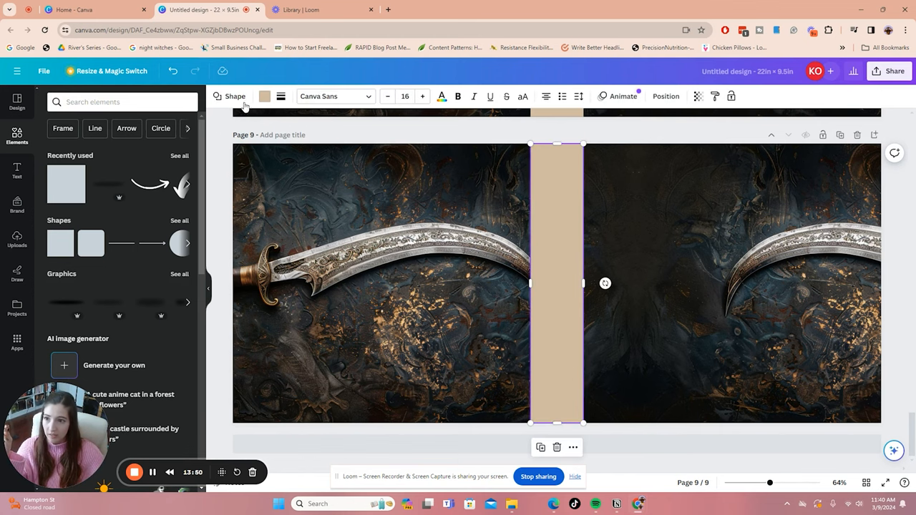
{"action": "left_click", "coordinate": [265, 96]}
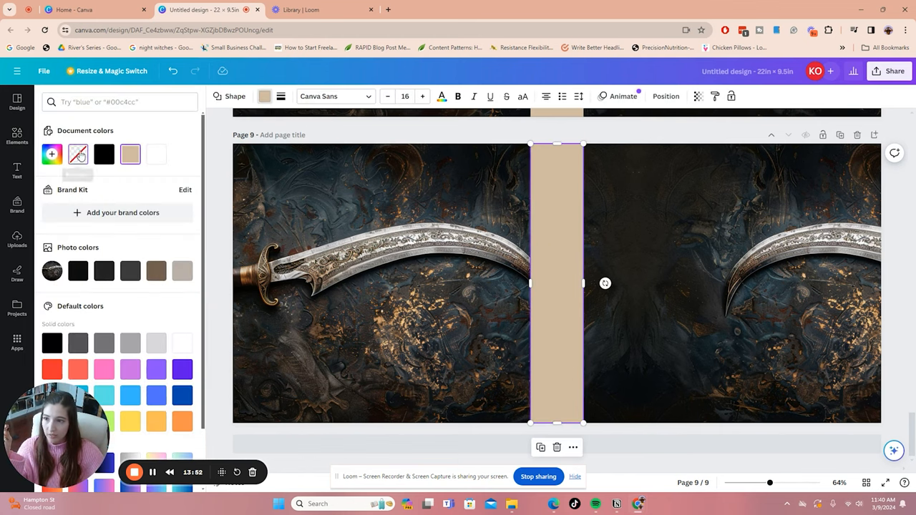
{"action": "left_click", "coordinate": [281, 96]}
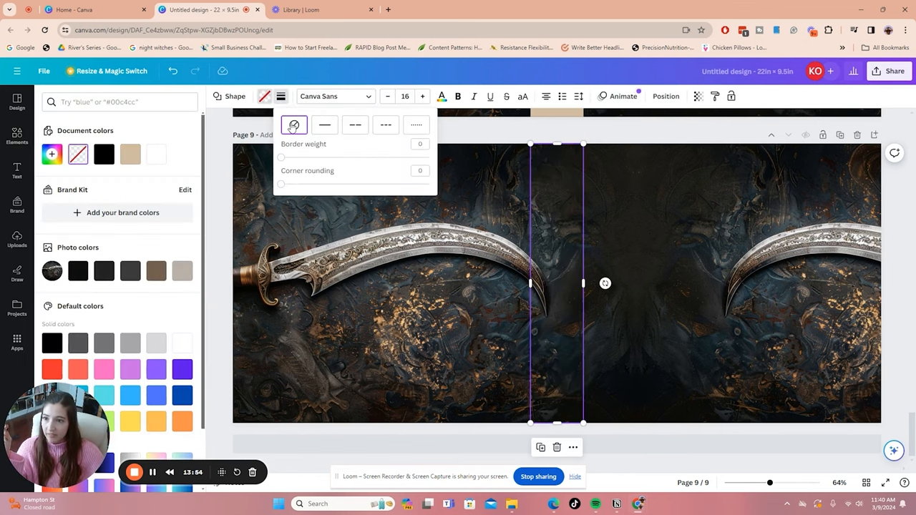
{"action": "left_click", "coordinate": [293, 124]}
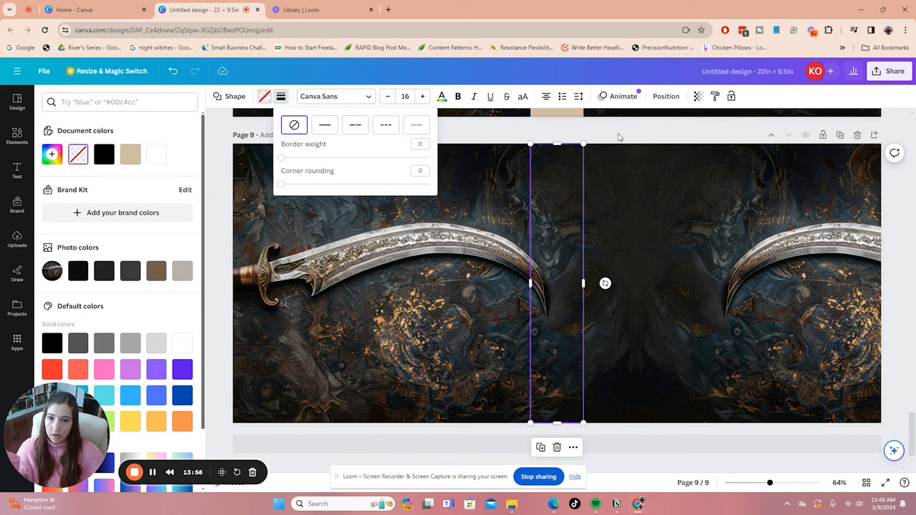
{"action": "left_click", "coordinate": [17, 136]}
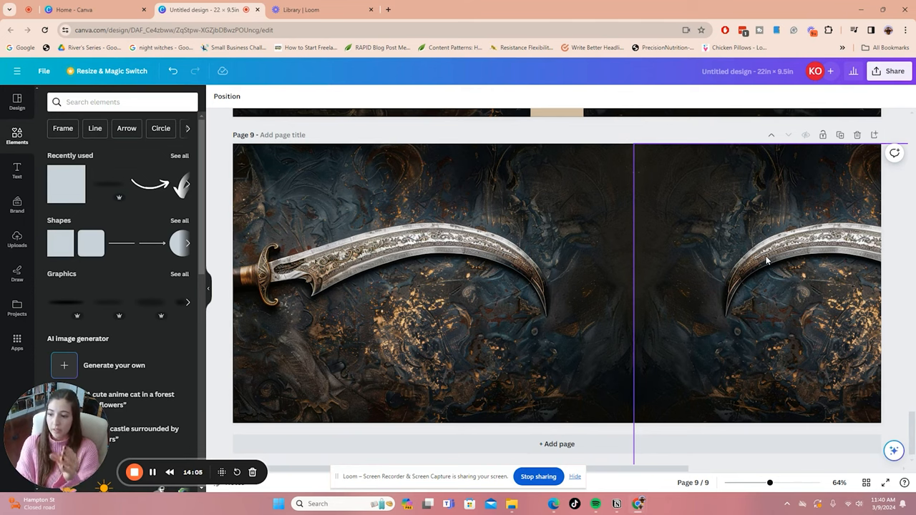
{"action": "mouse_move", "coordinate": [590, 252]}
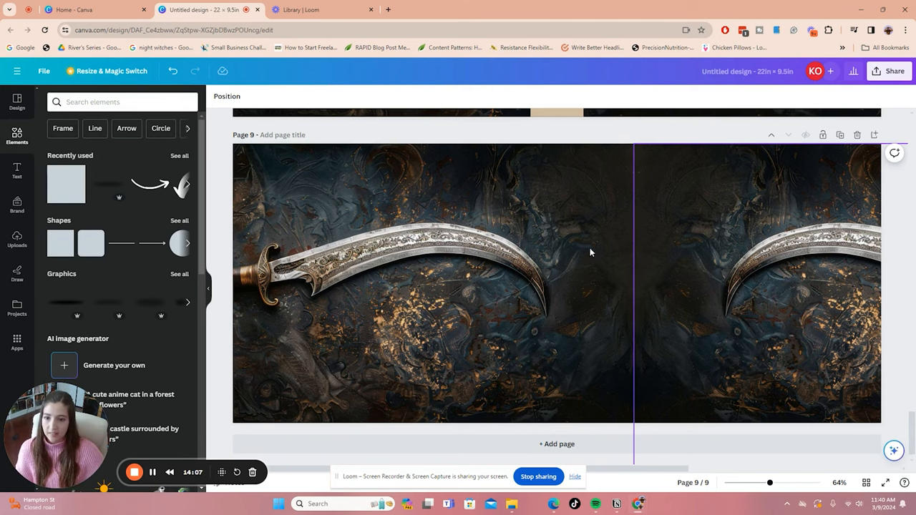
Reselect page 9's strip and adjust its border style setting.
{"action": "left_click", "coordinate": [557, 283]}
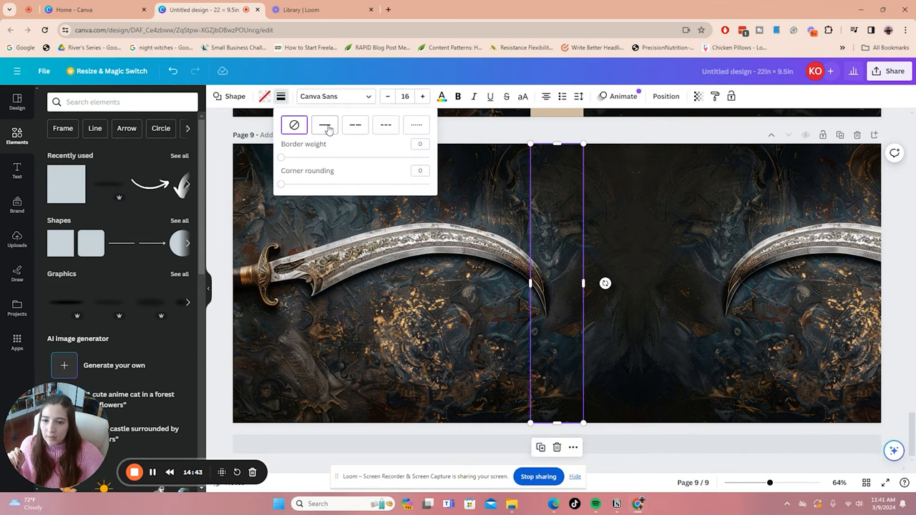
{"action": "left_click", "coordinate": [324, 124]}
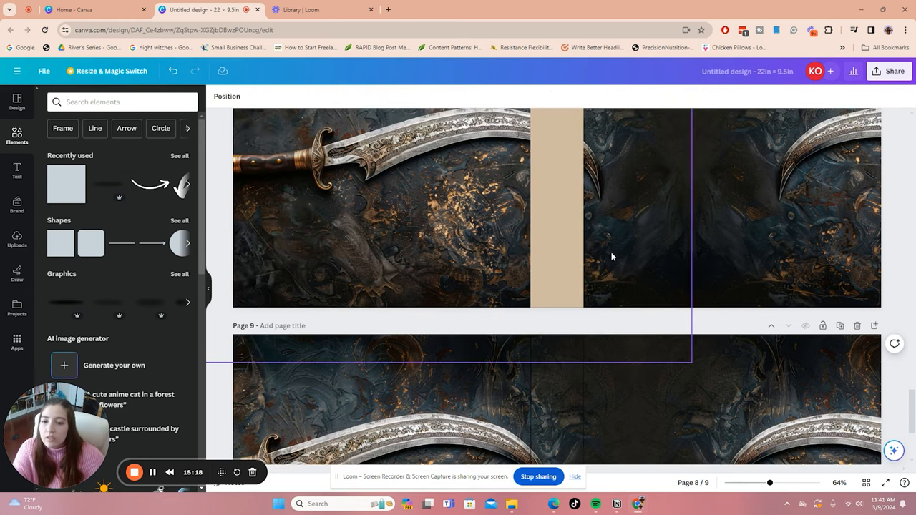
Lower the KATSBY watermark text's transparency so it shows only faintly on the spine strip.
{"action": "left_click", "coordinate": [556, 207]}
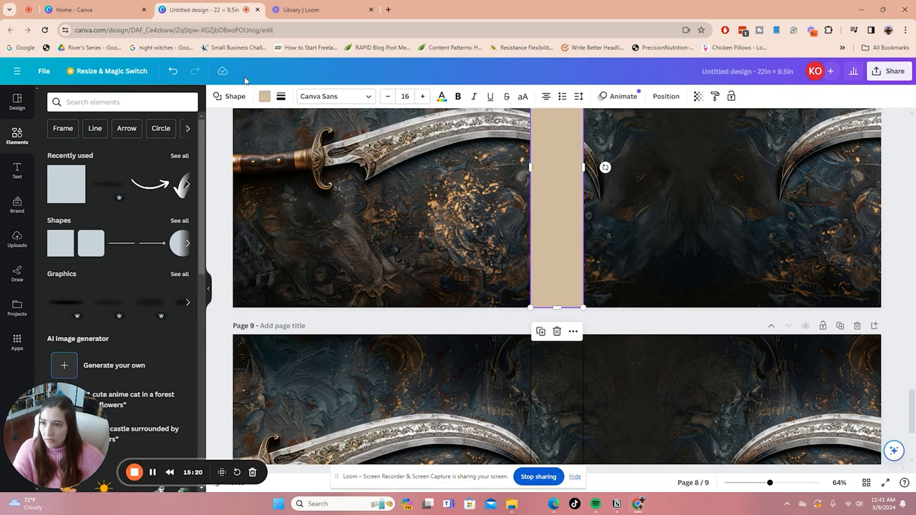
{"action": "left_click", "coordinate": [265, 96]}
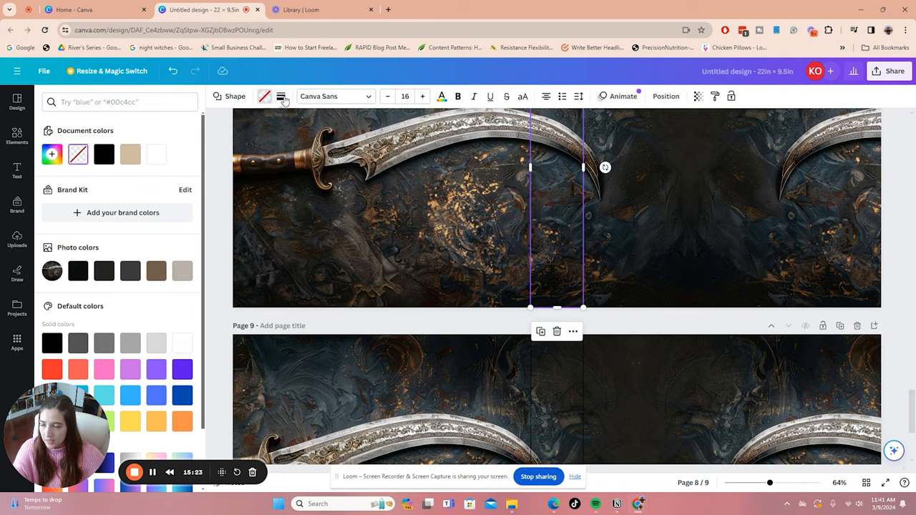
{"action": "left_click", "coordinate": [281, 96]}
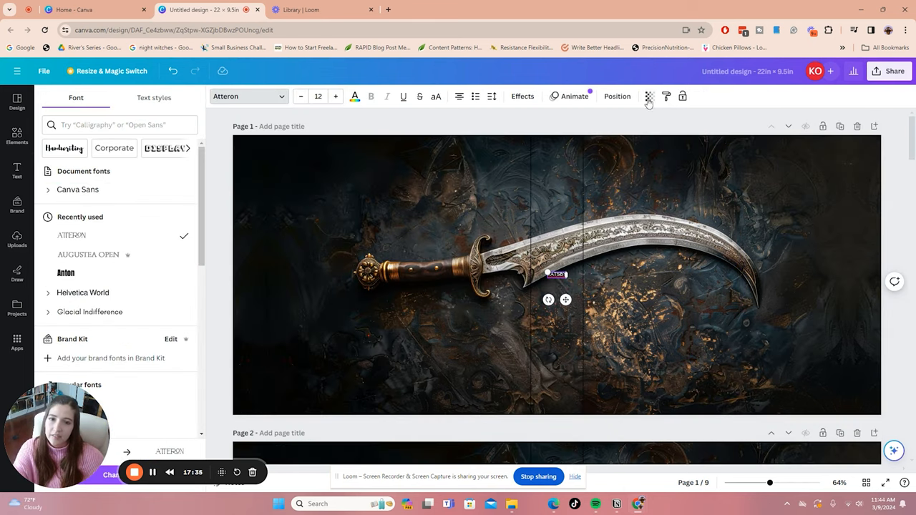
{"action": "left_click", "coordinate": [649, 96]}
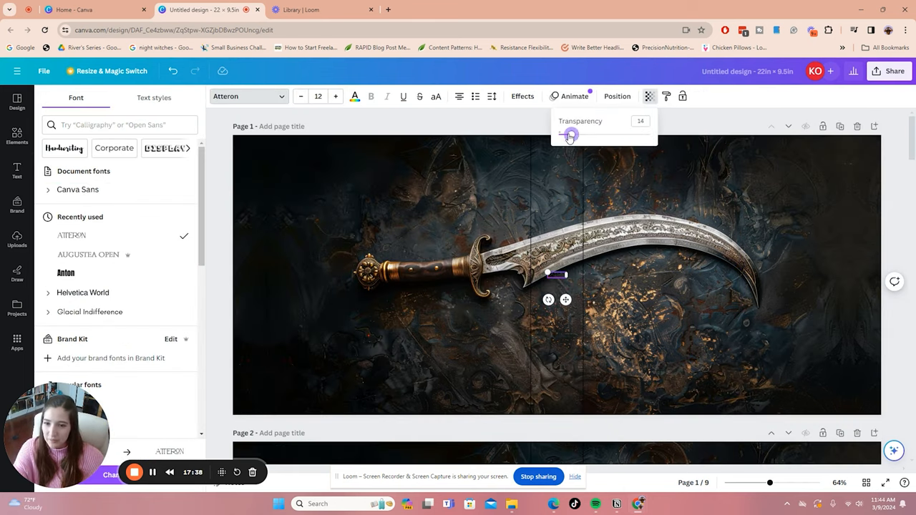
{"action": "left_click_drag", "start_coordinate": [569, 134], "coordinate": [586, 134]}
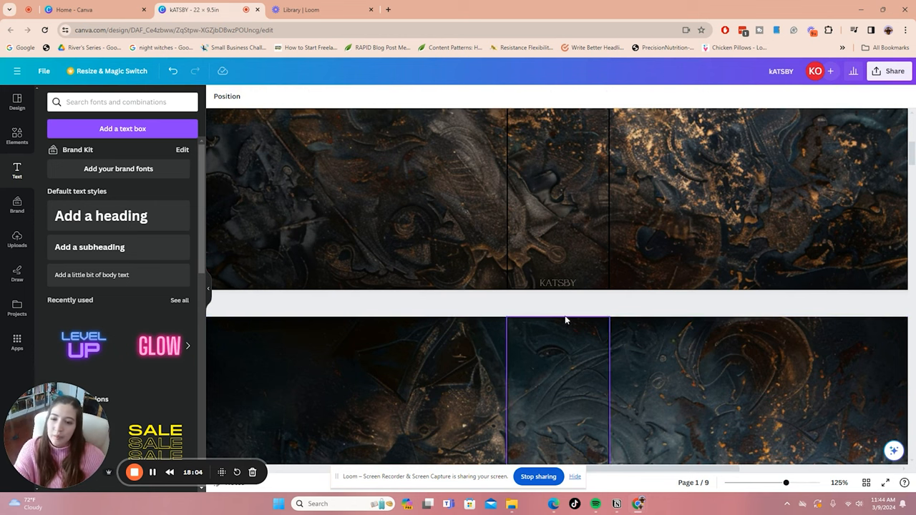
Rotate the KATSBY text 90° and enlarge it as a vertical watermark along page 9's spine.
{"action": "left_click", "coordinate": [558, 283]}
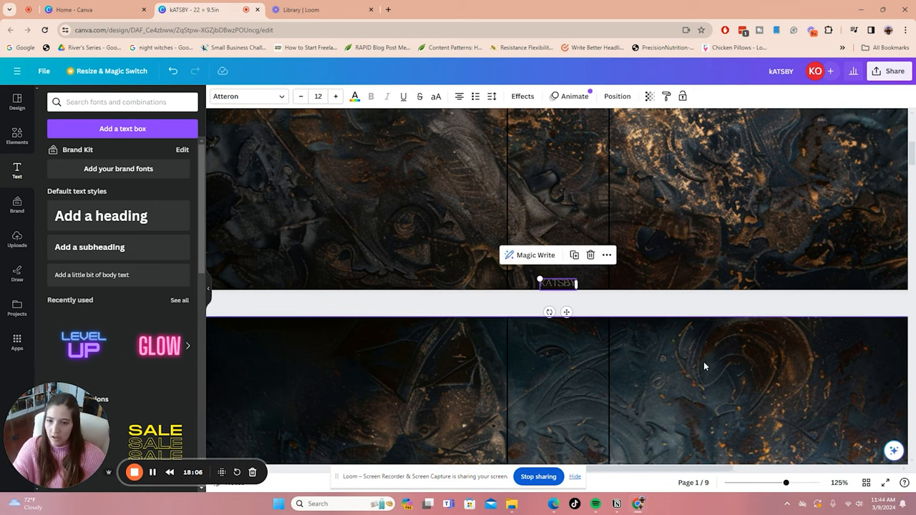
{"action": "scroll", "scroll_direction": "down", "scroll_amount": 3}
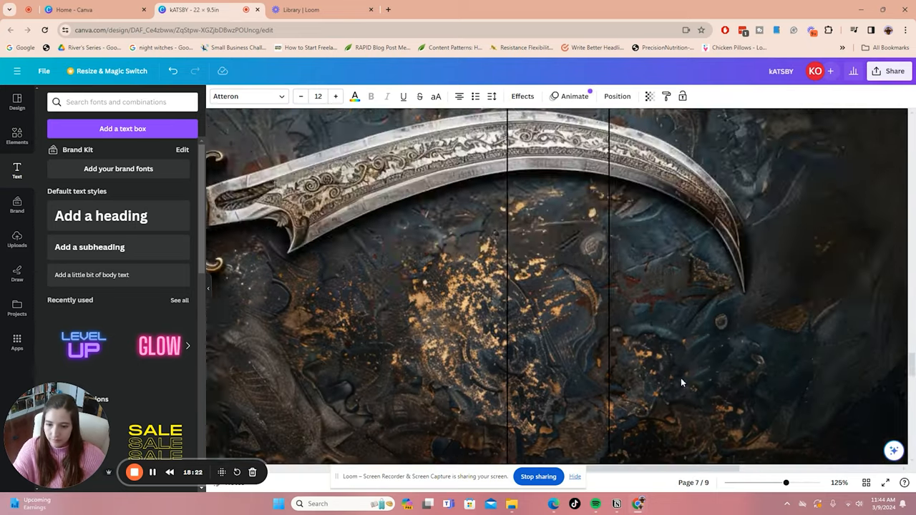
{"action": "scroll", "scroll_direction": "down", "scroll_amount": 3}
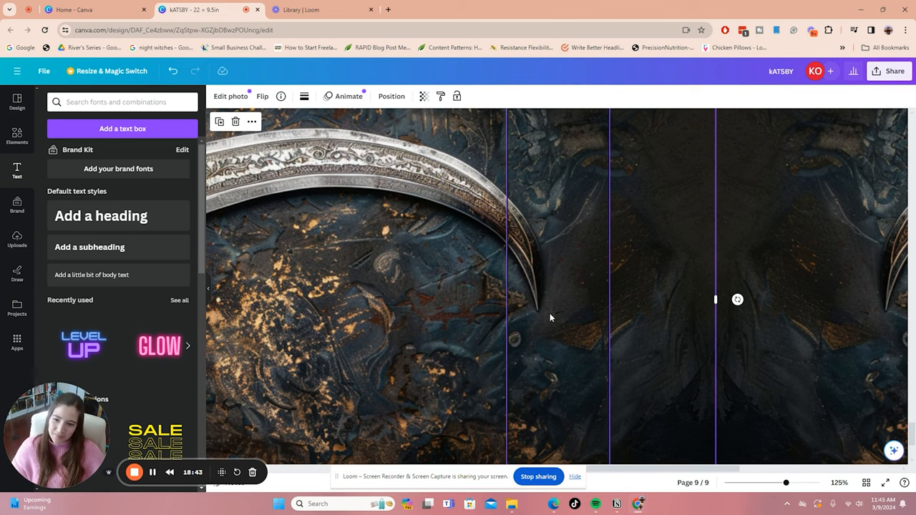
{"action": "mouse_move", "coordinate": [558, 252]}
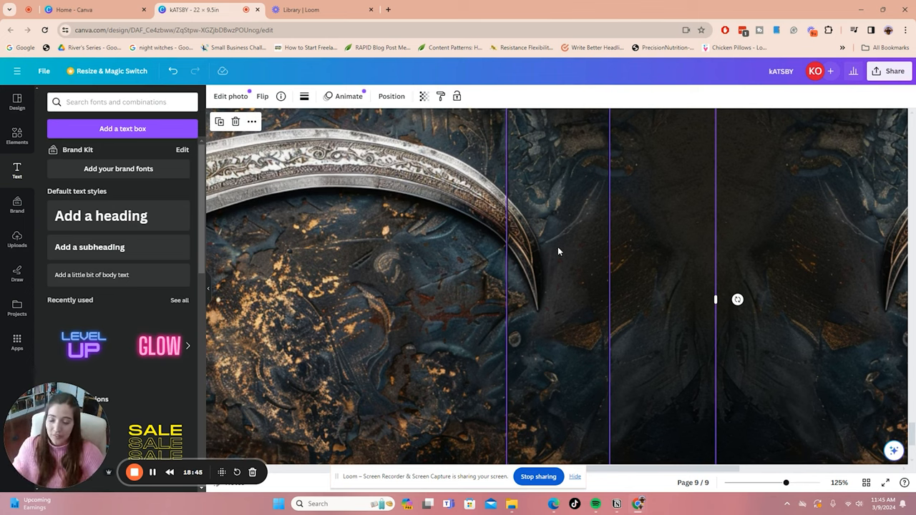
{"action": "mouse_move", "coordinate": [551, 257]}
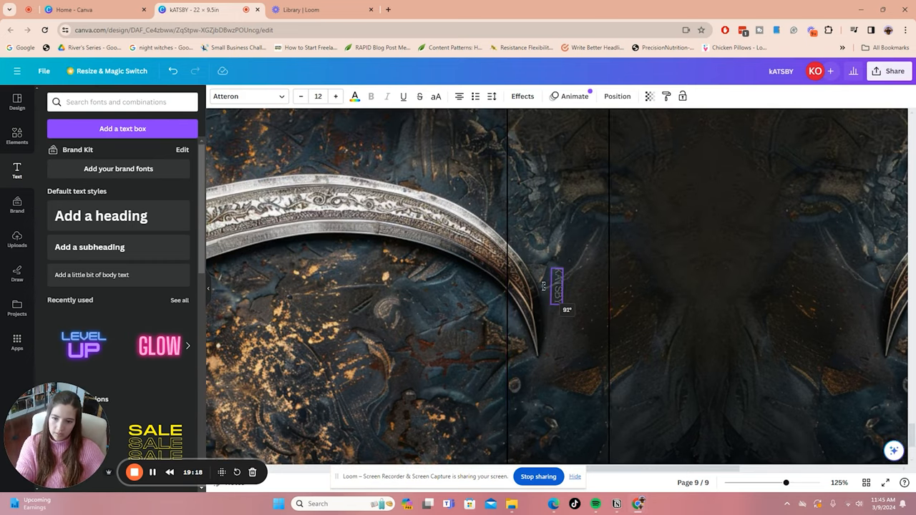
{"action": "left_click_drag", "start_coordinate": [557, 284], "coordinate": [561, 293]}
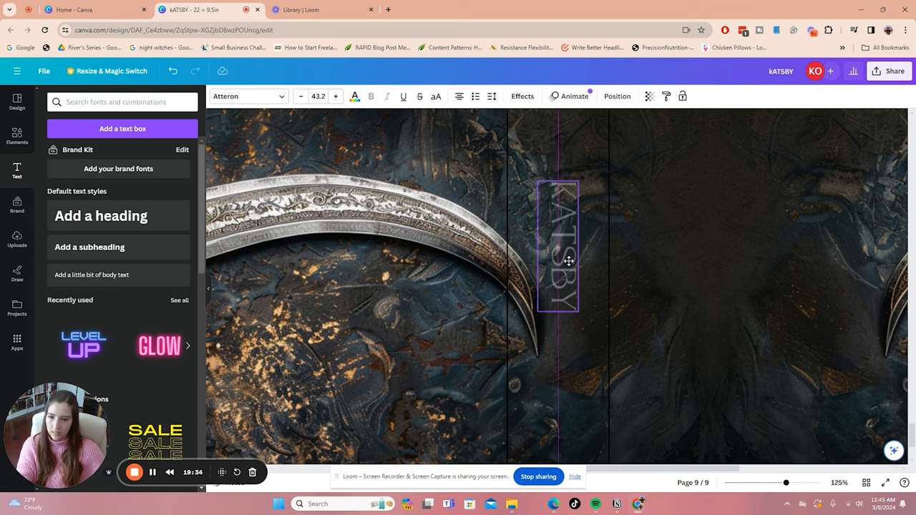
{"action": "left_click", "coordinate": [558, 246]}
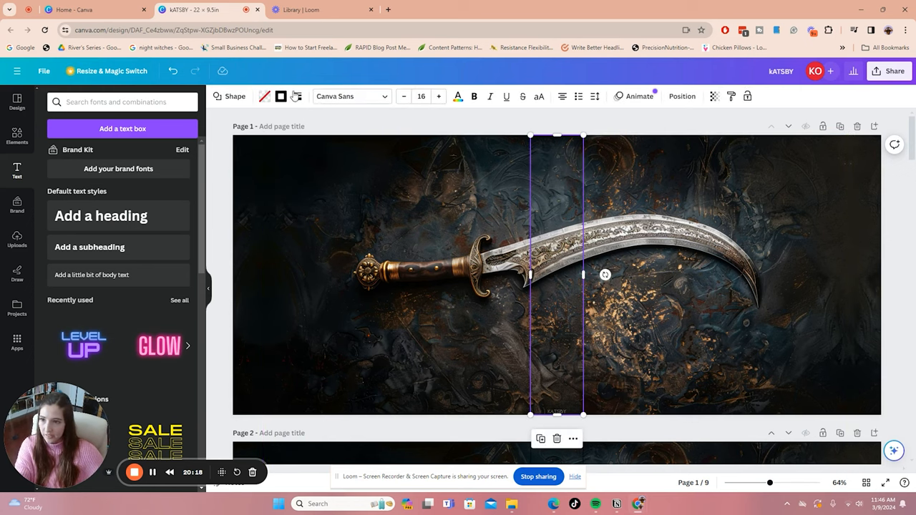
Set the page 1 spine rectangle's border style to none so the scimitar shows through.
{"action": "left_click", "coordinate": [265, 96]}
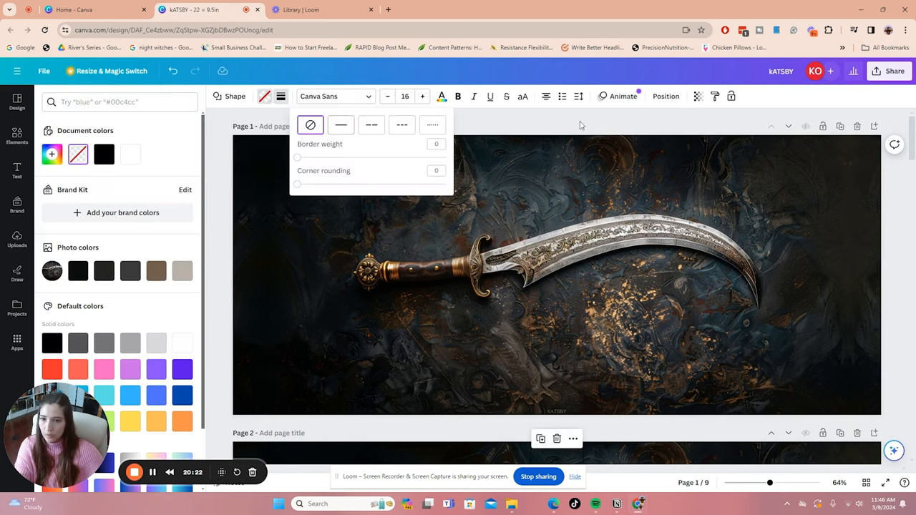
{"action": "left_click", "coordinate": [17, 172]}
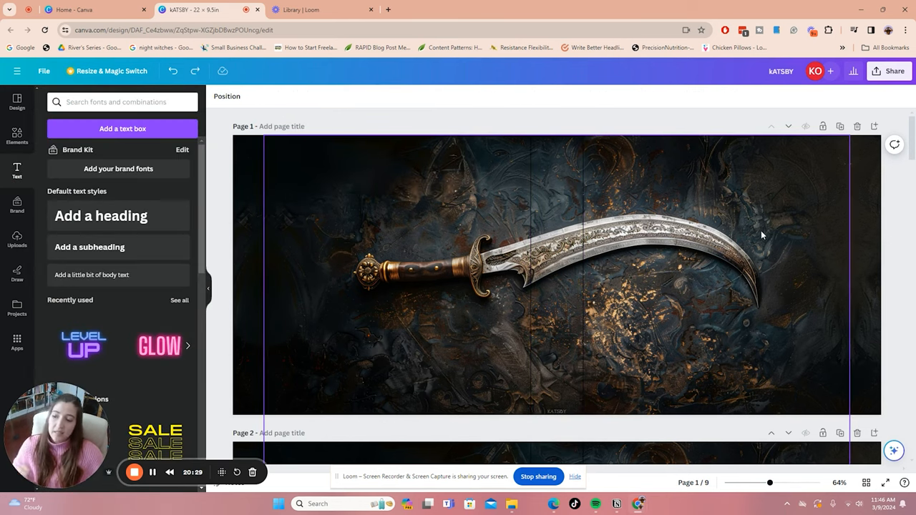
{"action": "mouse_move", "coordinate": [704, 312]}
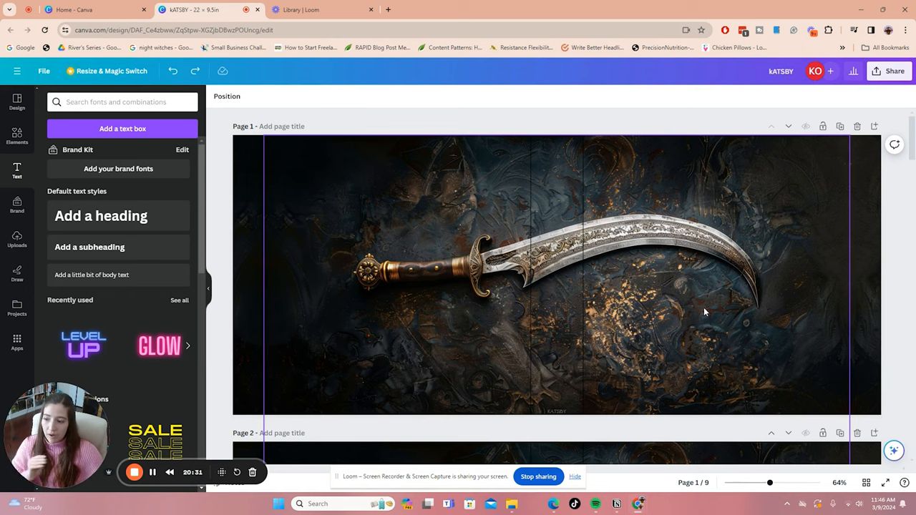
{"action": "mouse_move", "coordinate": [724, 285]}
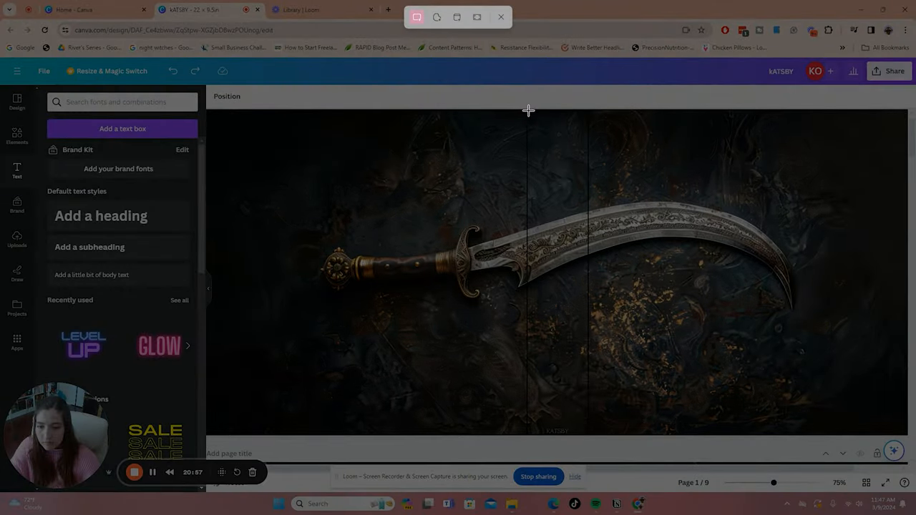
Upload sword slice images and place them into book frames on the shelf mockup.
{"action": "left_click_drag", "start_coordinate": [528, 111], "coordinate": [593, 443]}
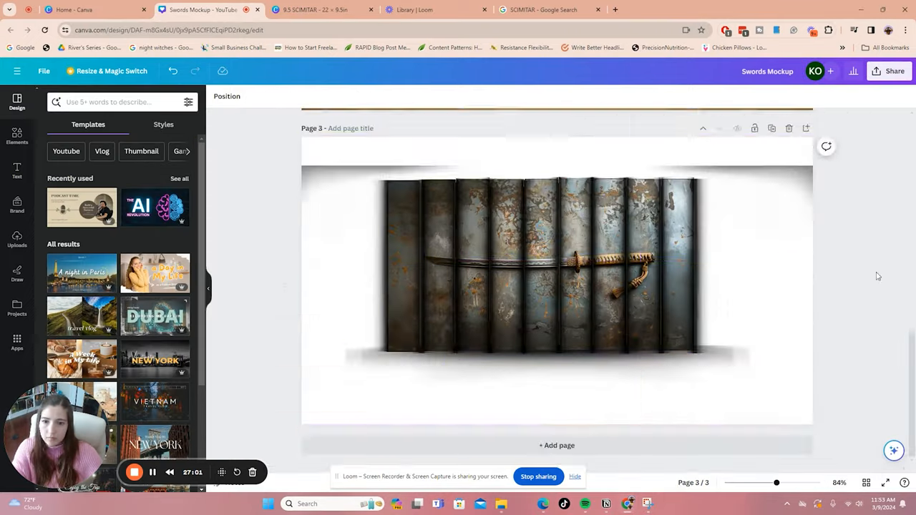
{"action": "left_click", "coordinate": [632, 265]}
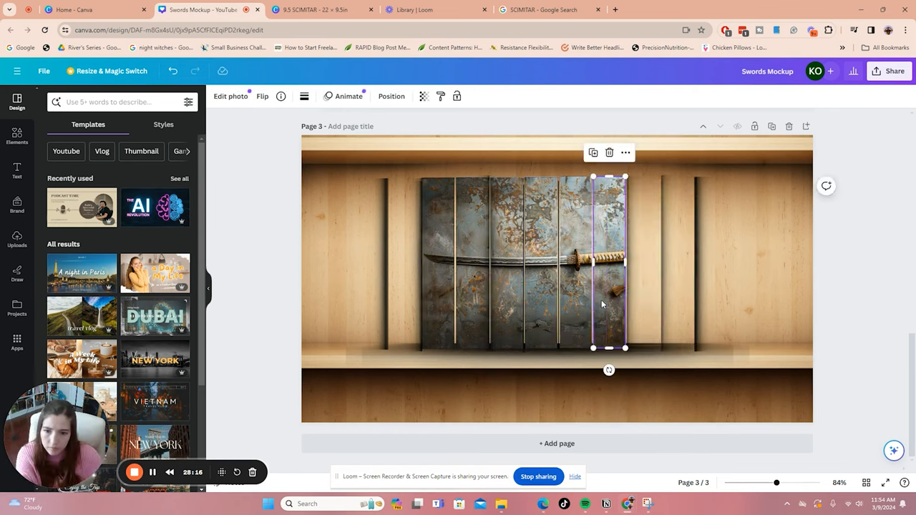
{"action": "right_click", "coordinate": [601, 303]}
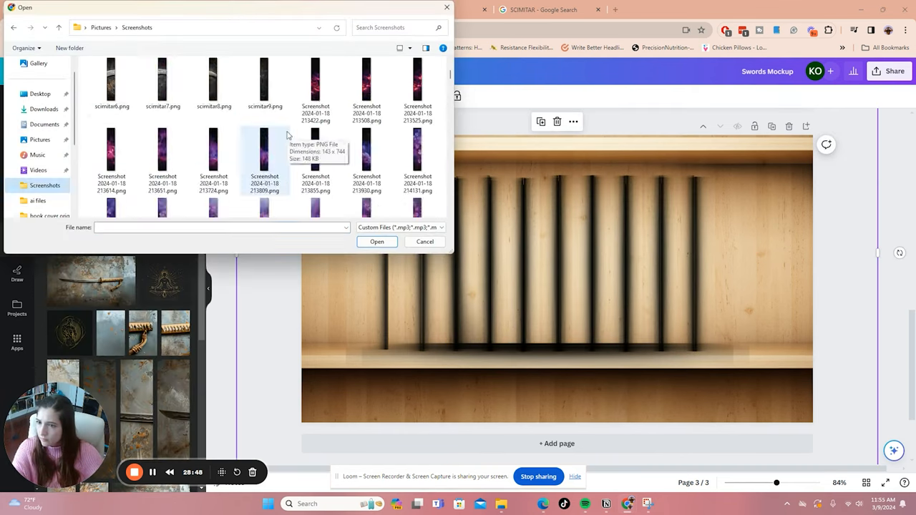
{"action": "left_click", "coordinate": [376, 240]}
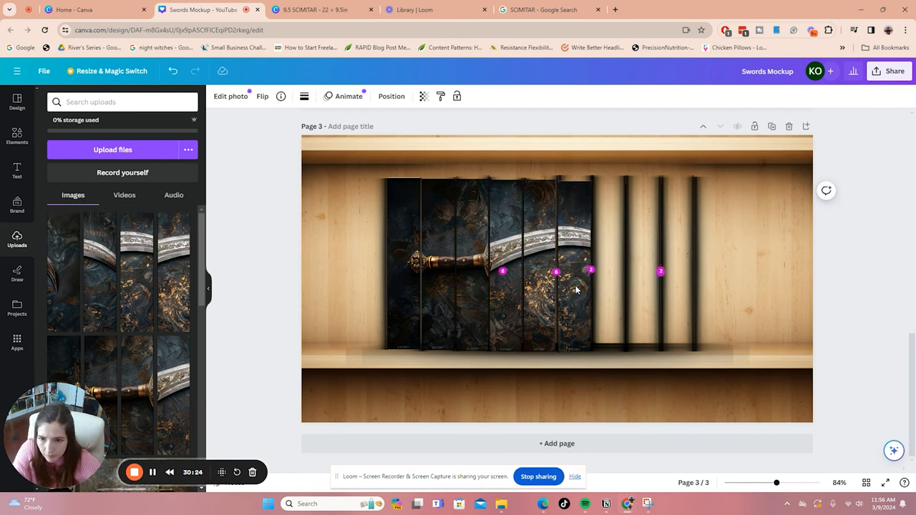
{"action": "left_click", "coordinate": [606, 272]}
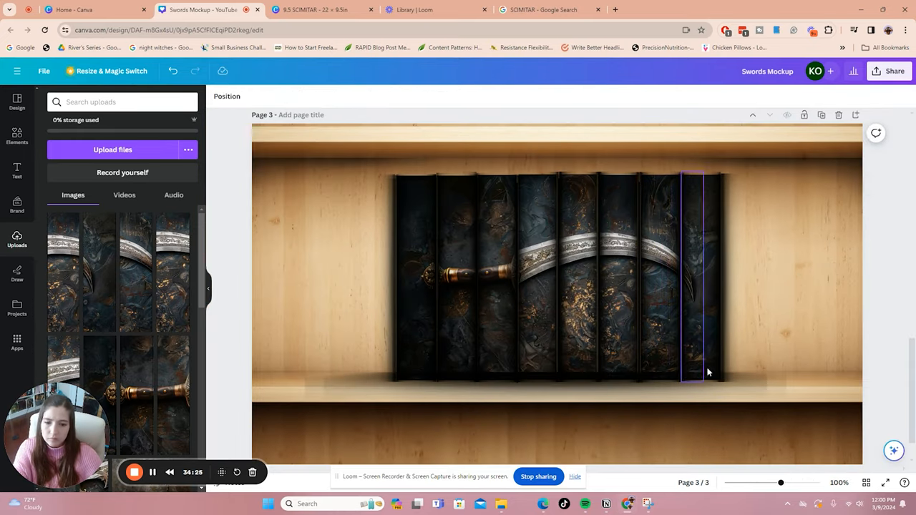
Fill the remaining books, including the leftmost and rightmost, with sword slices.
{"action": "right_click", "coordinate": [701, 279]}
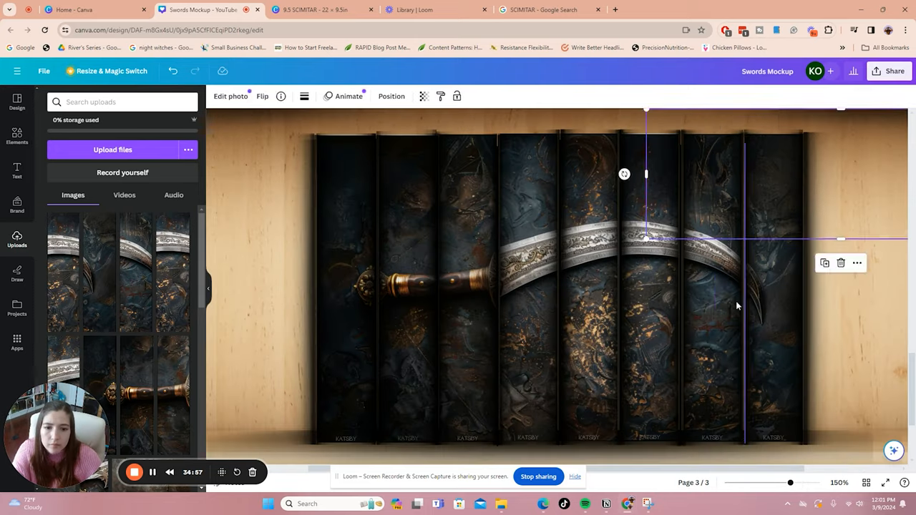
{"action": "scroll", "scroll_direction": "down", "scroll_amount": 3}
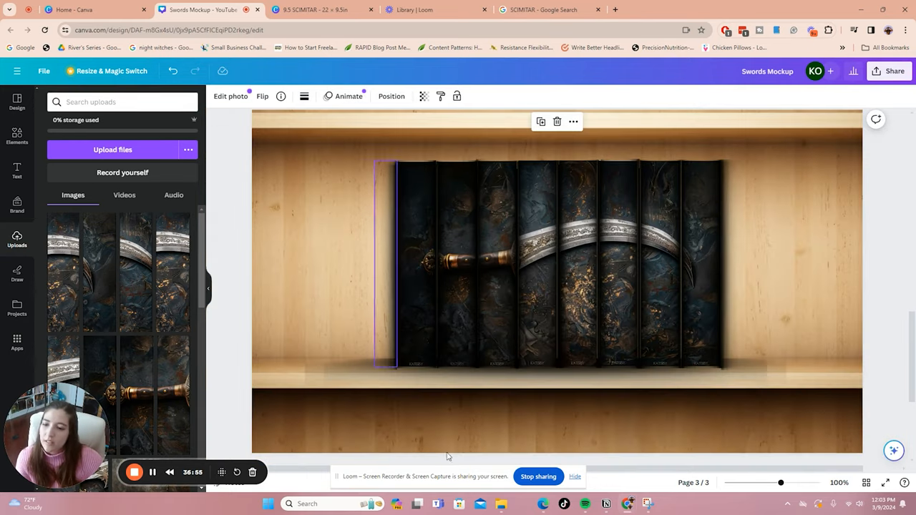
{"action": "left_click", "coordinate": [690, 269]}
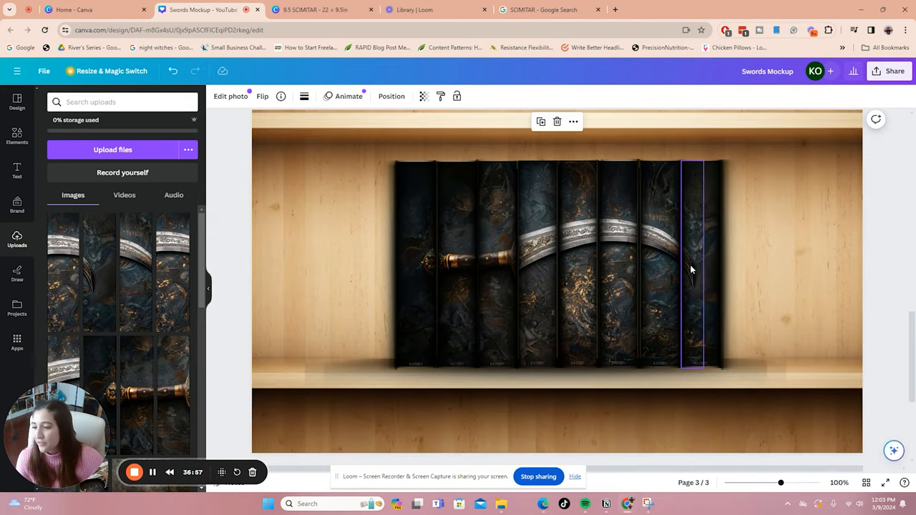
{"action": "left_click", "coordinate": [503, 258]}
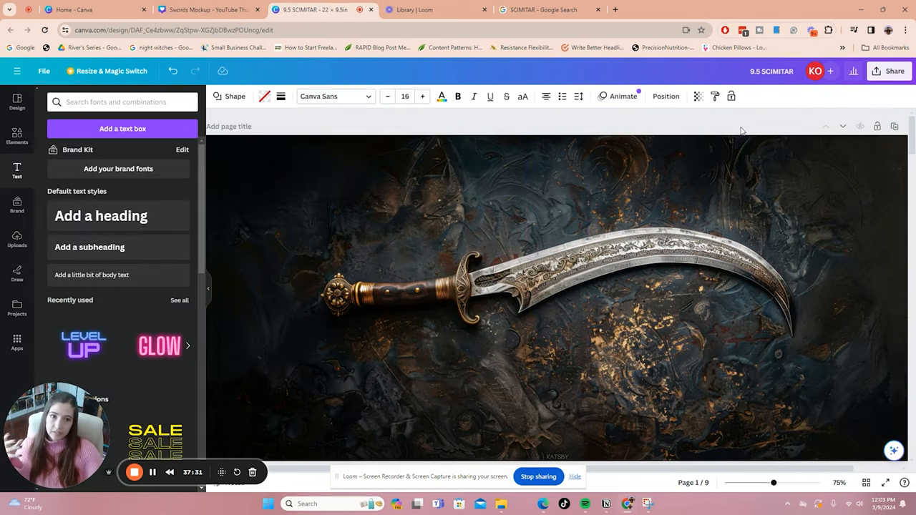
Start a download of the scimitar design from Share, keeping PNG as the file type.
{"action": "left_click", "coordinate": [889, 72]}
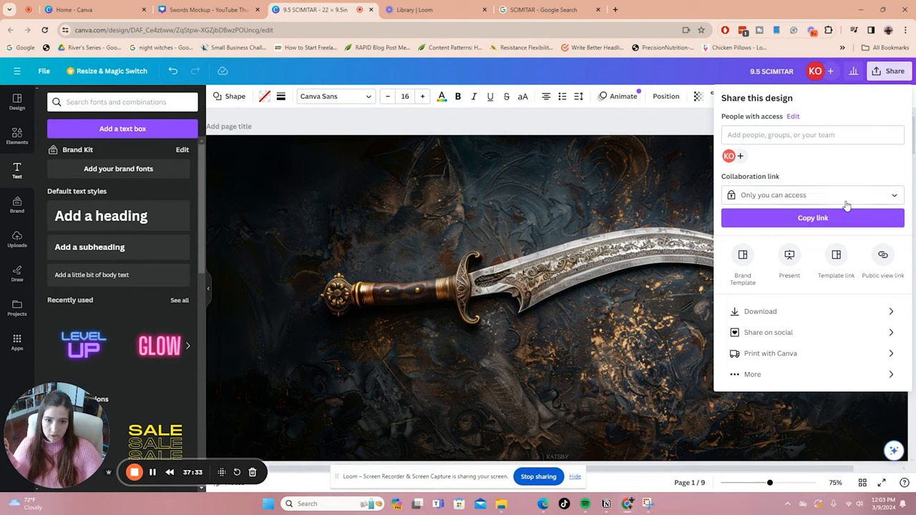
{"action": "left_click", "coordinate": [760, 312]}
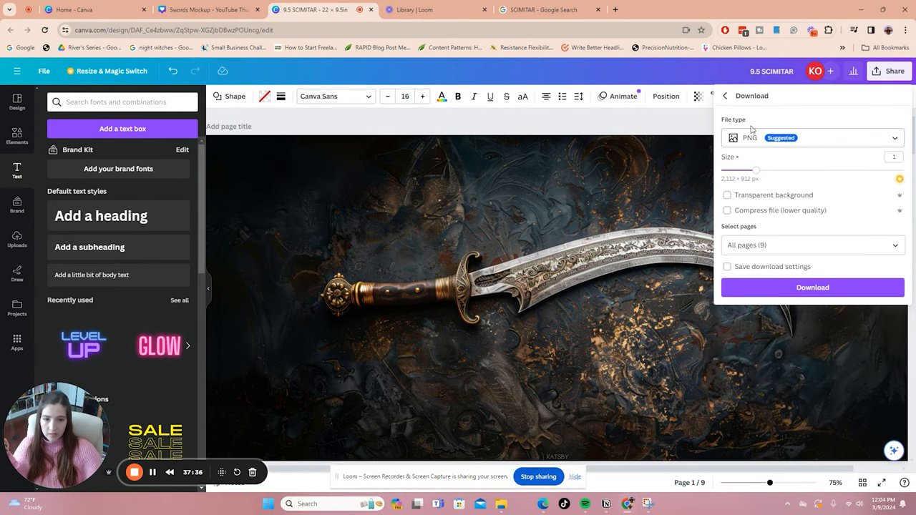
{"action": "left_click", "coordinate": [813, 138]}
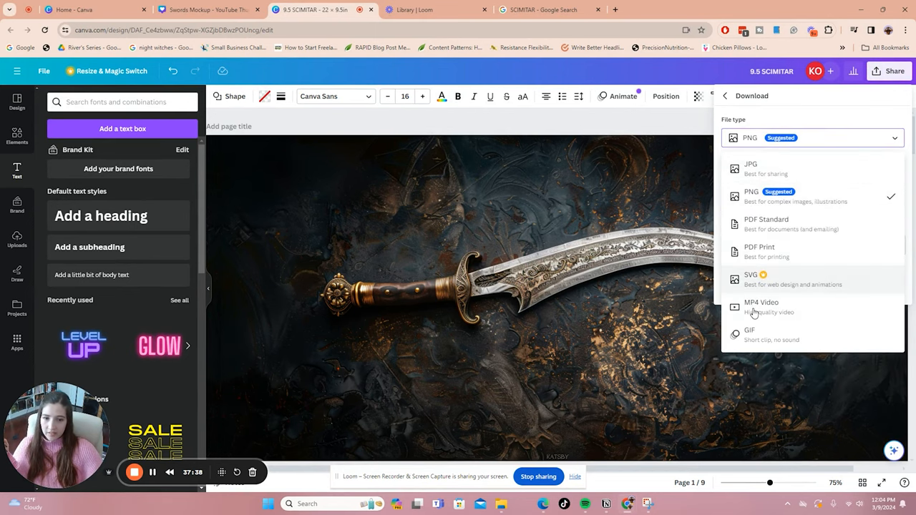
{"action": "mouse_move", "coordinate": [787, 169]}
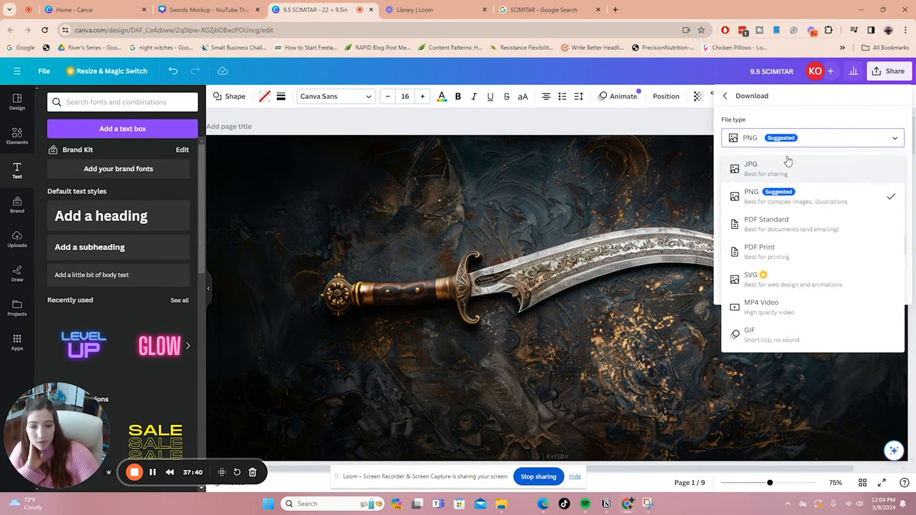
{"action": "mouse_move", "coordinate": [792, 258]}
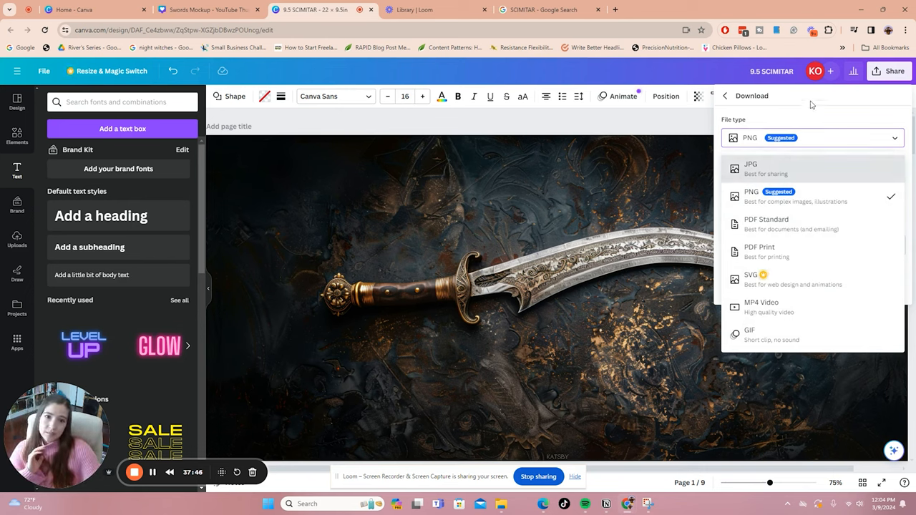
{"action": "left_click", "coordinate": [751, 196]}
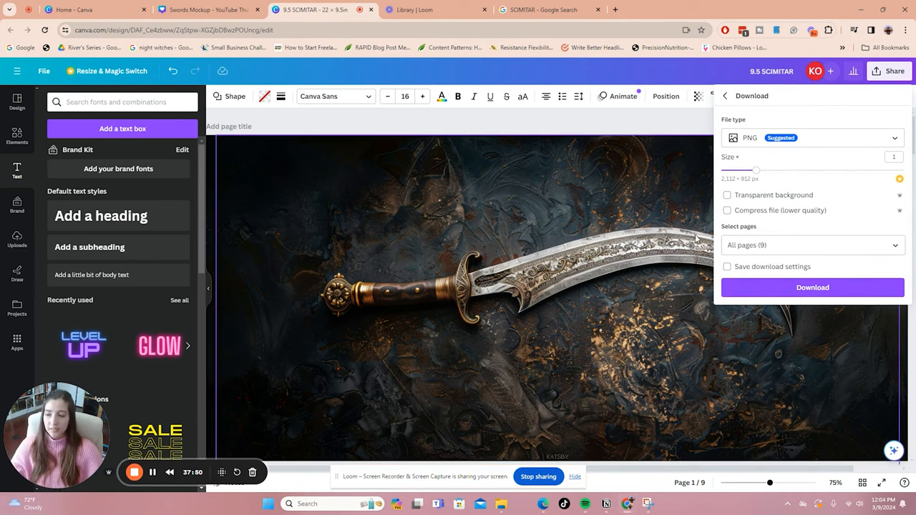
Limit the download to Page 2 only.
{"action": "left_click", "coordinate": [813, 245]}
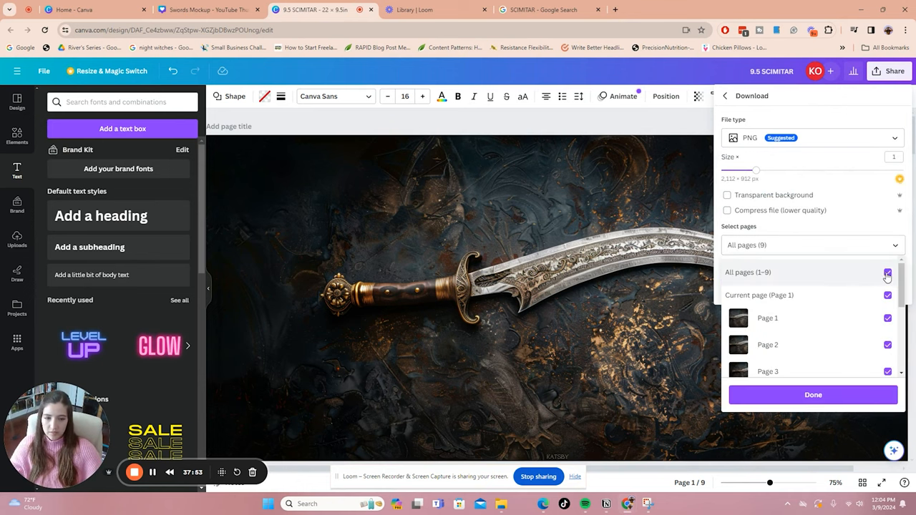
{"action": "left_click", "coordinate": [887, 272]}
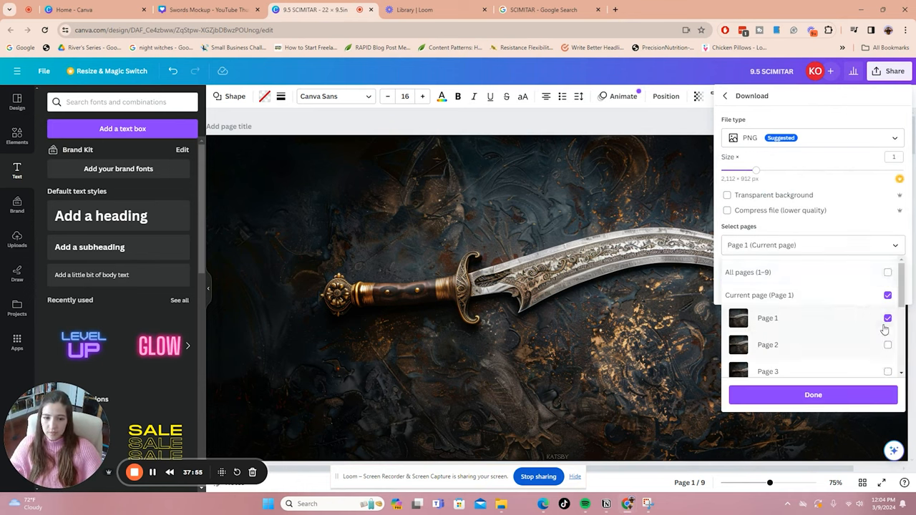
{"action": "left_click", "coordinate": [887, 345]}
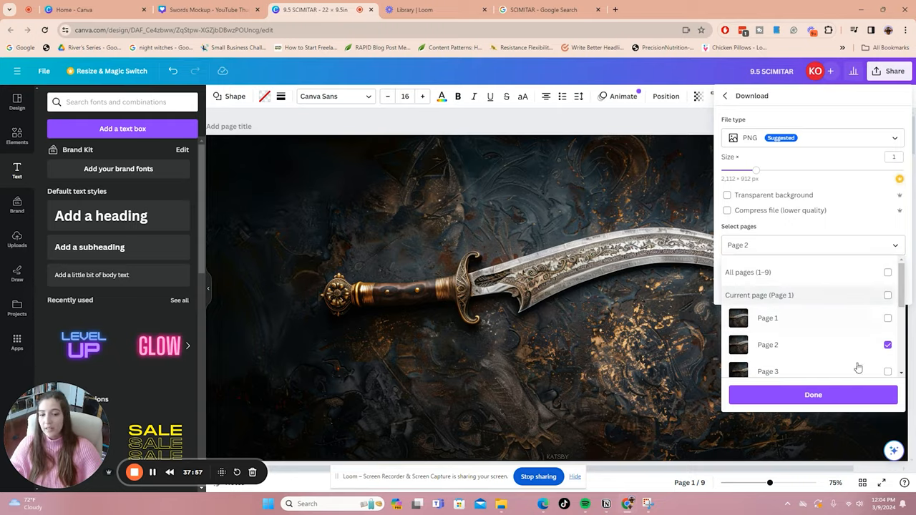